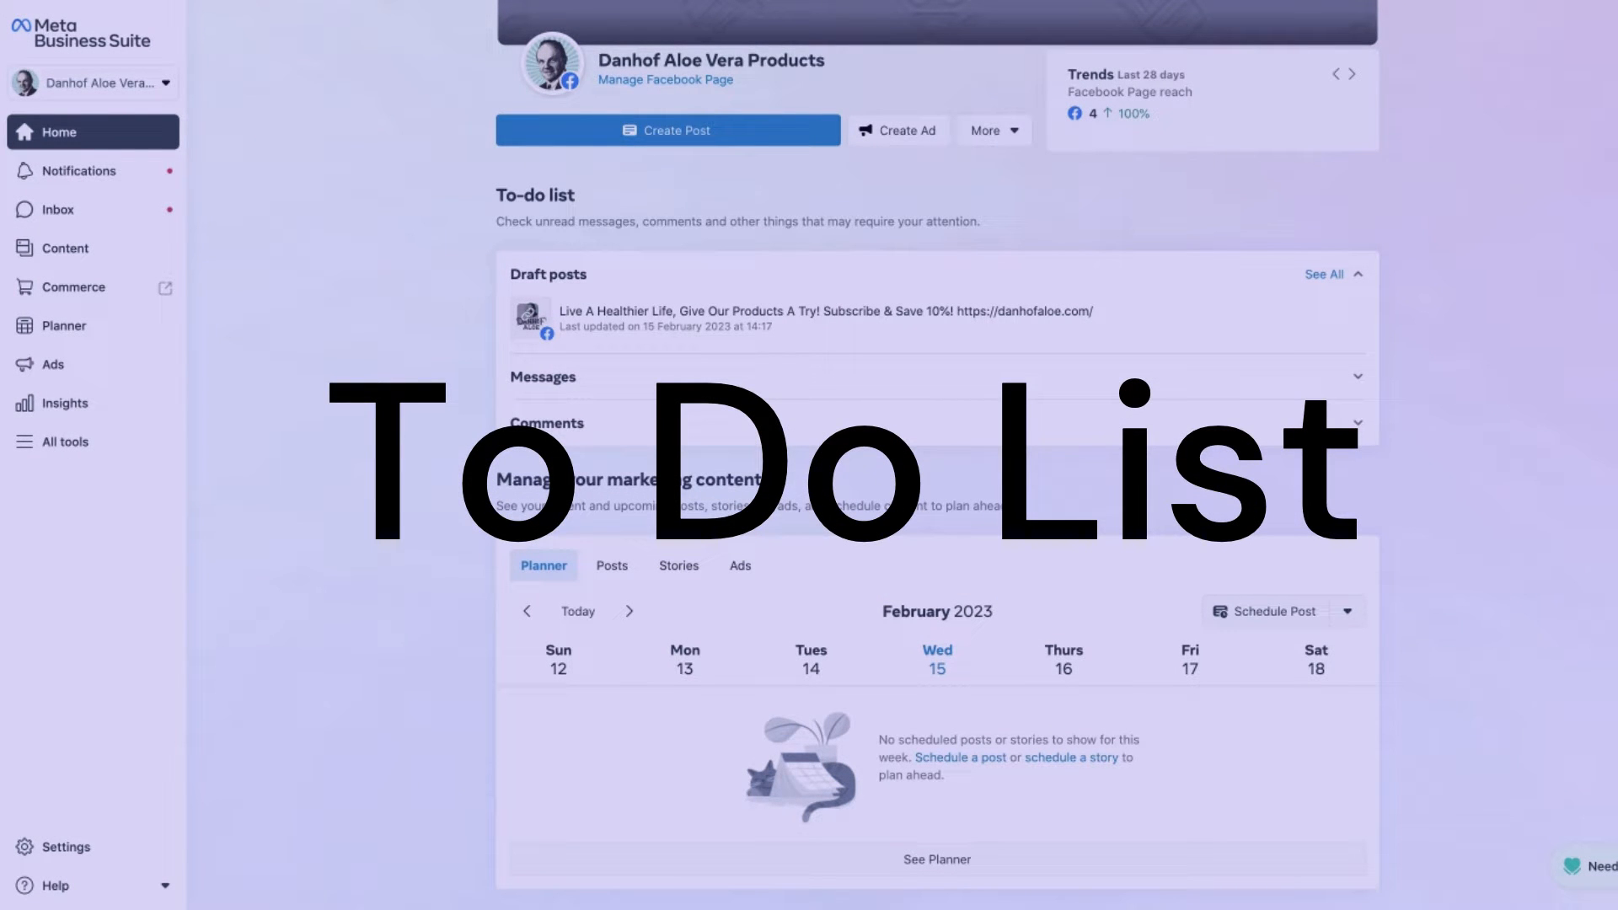
# Step: Expand the Draft posts, Messages and Comments sections of the home to-do list
pyautogui.scroll(-3)
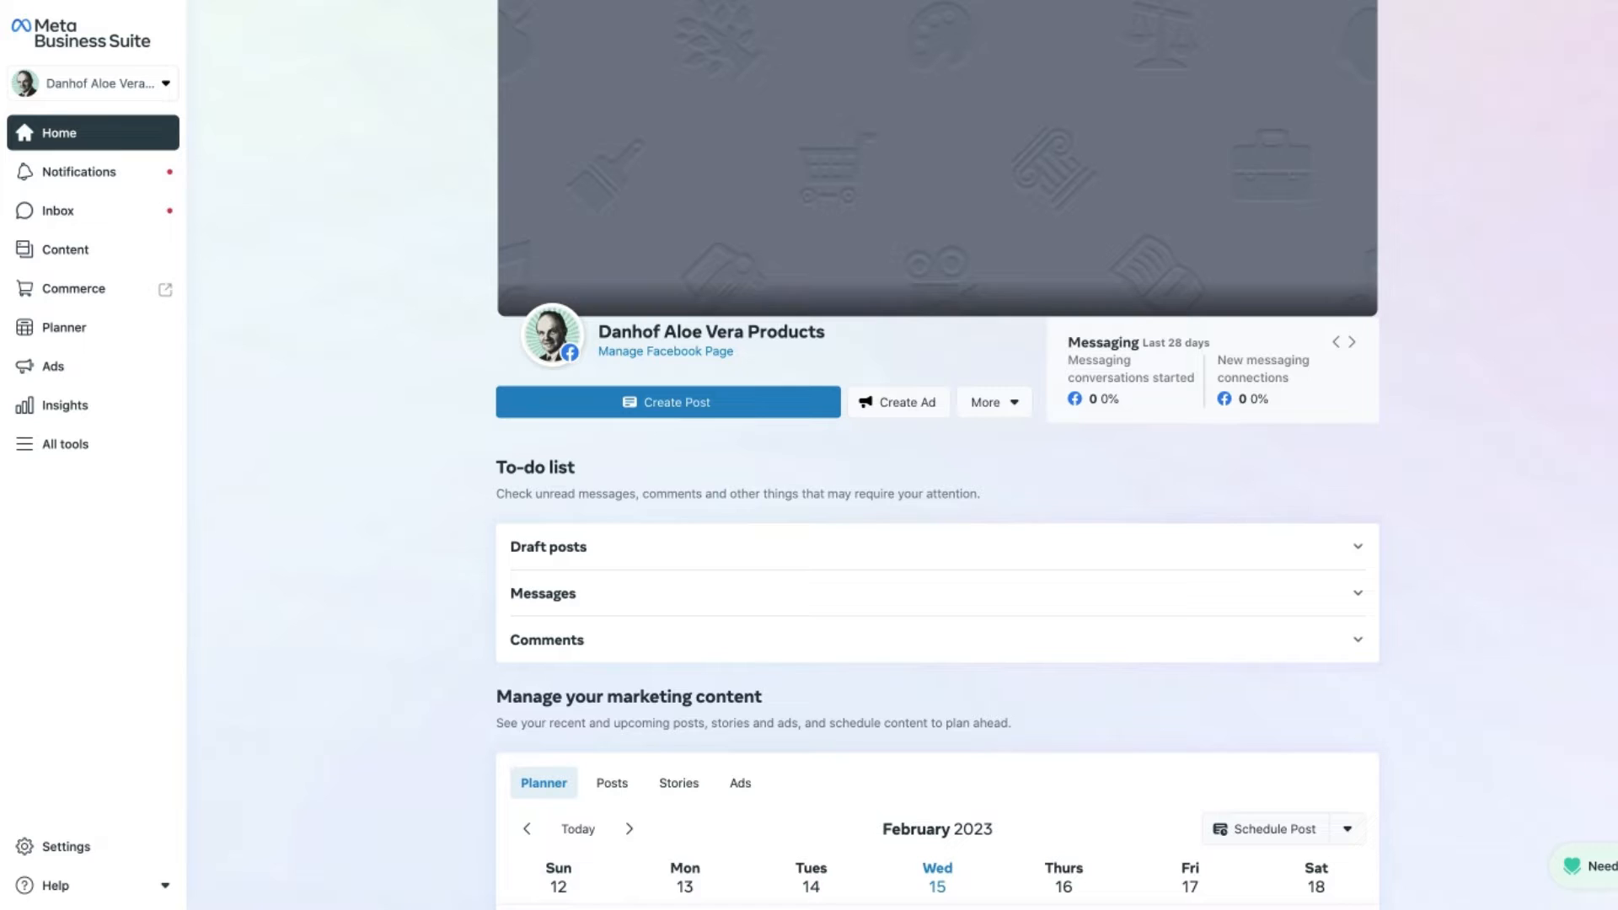
pyautogui.moveTo(1527, 413)
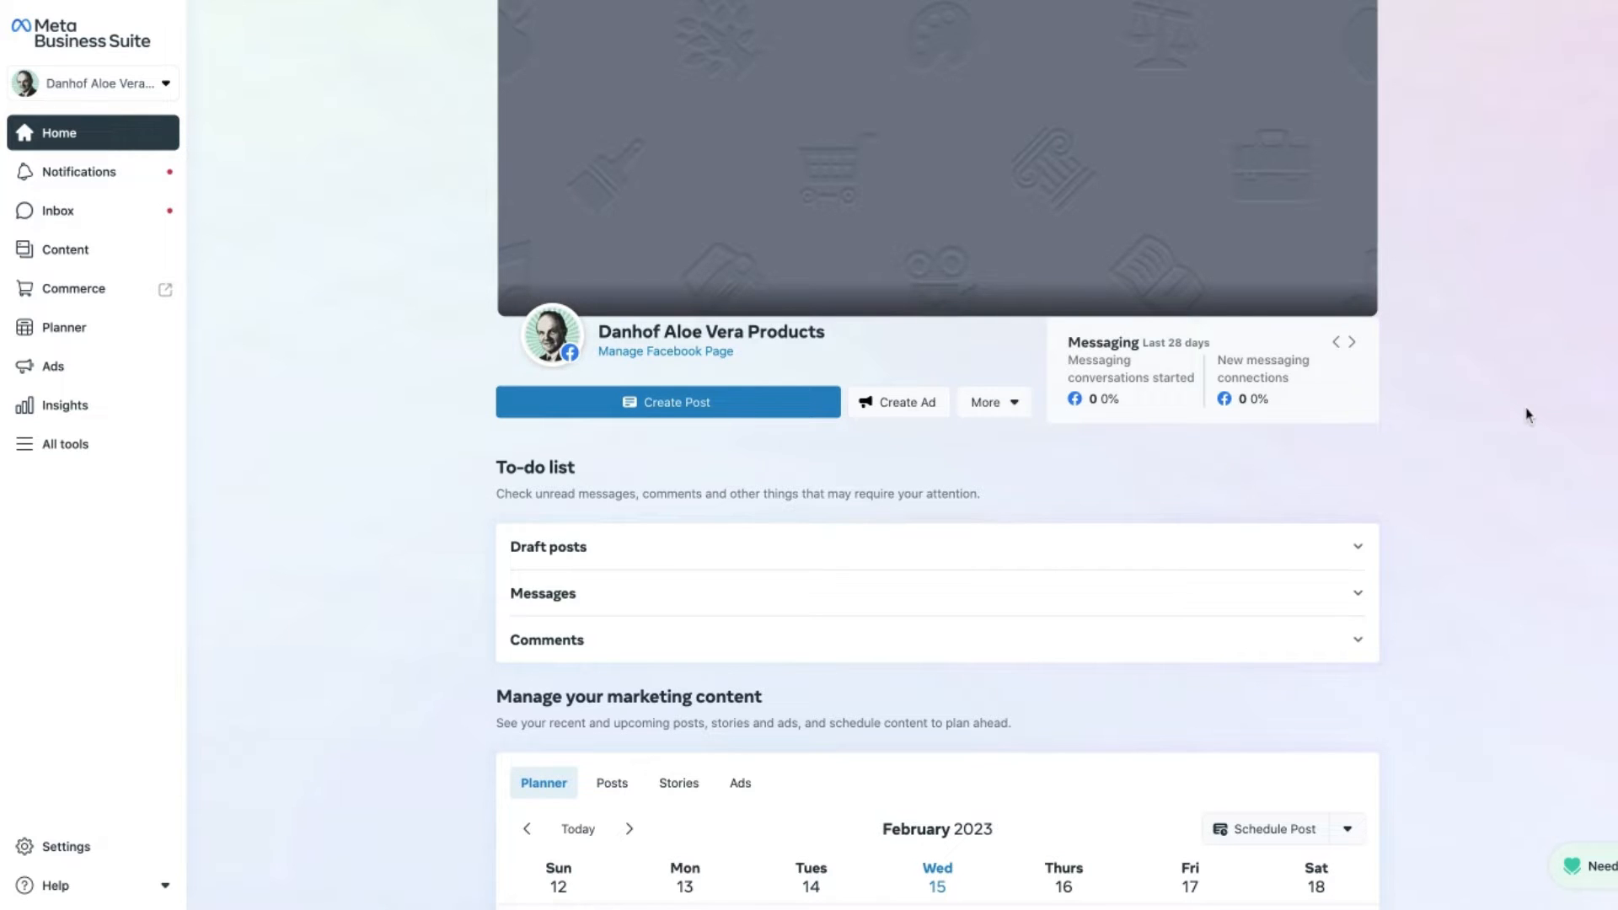
pyautogui.scroll(-3)
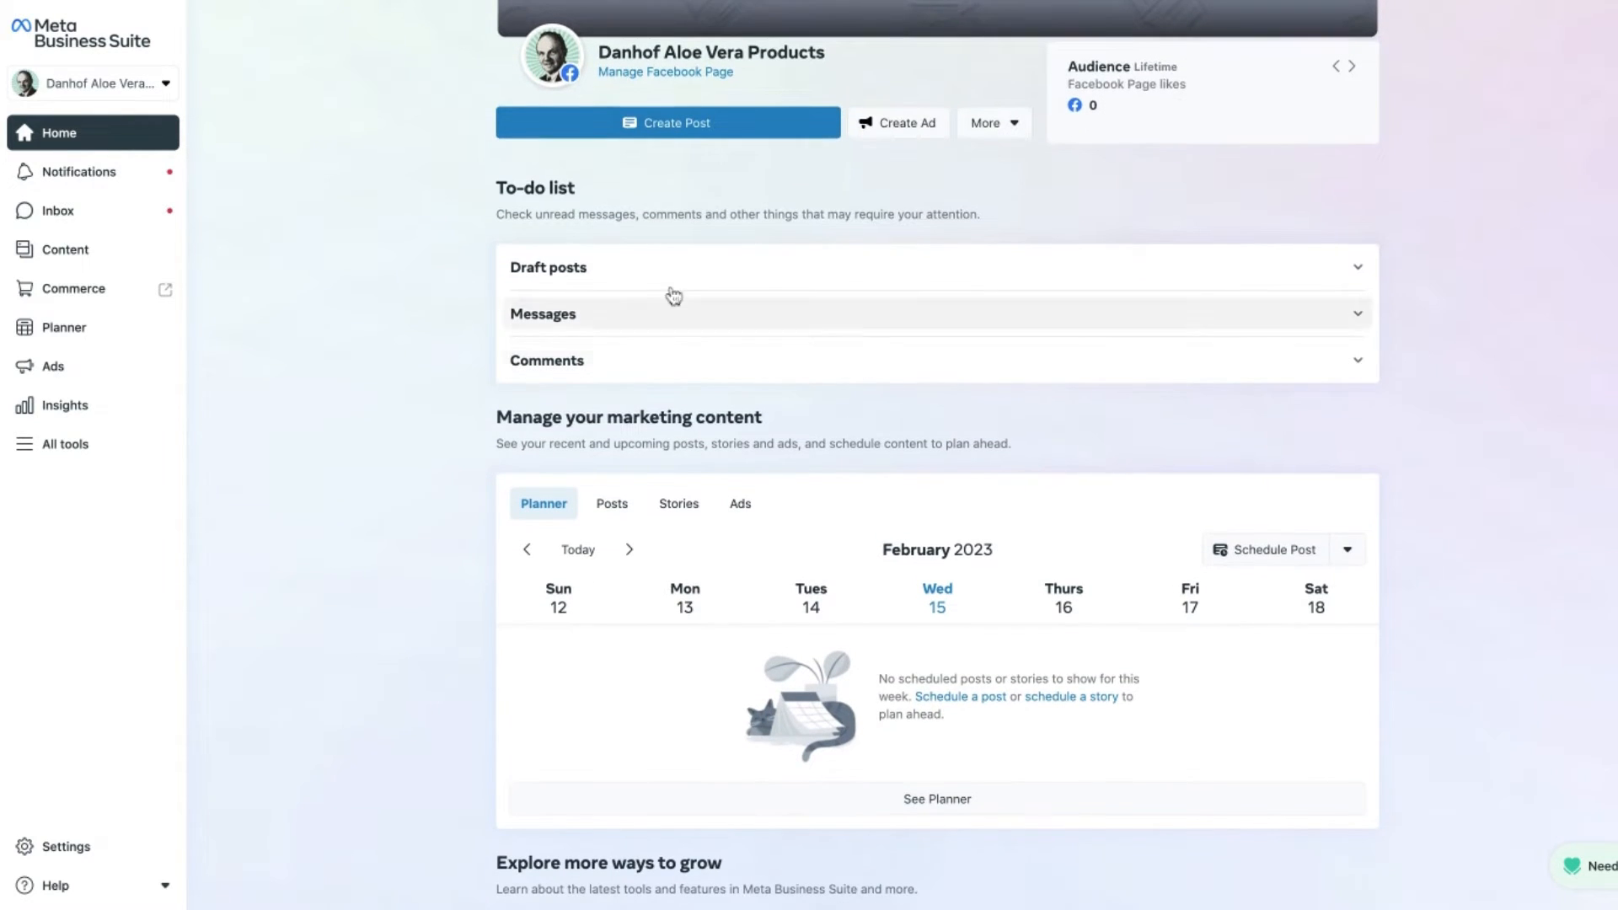
pyautogui.moveTo(391, 378)
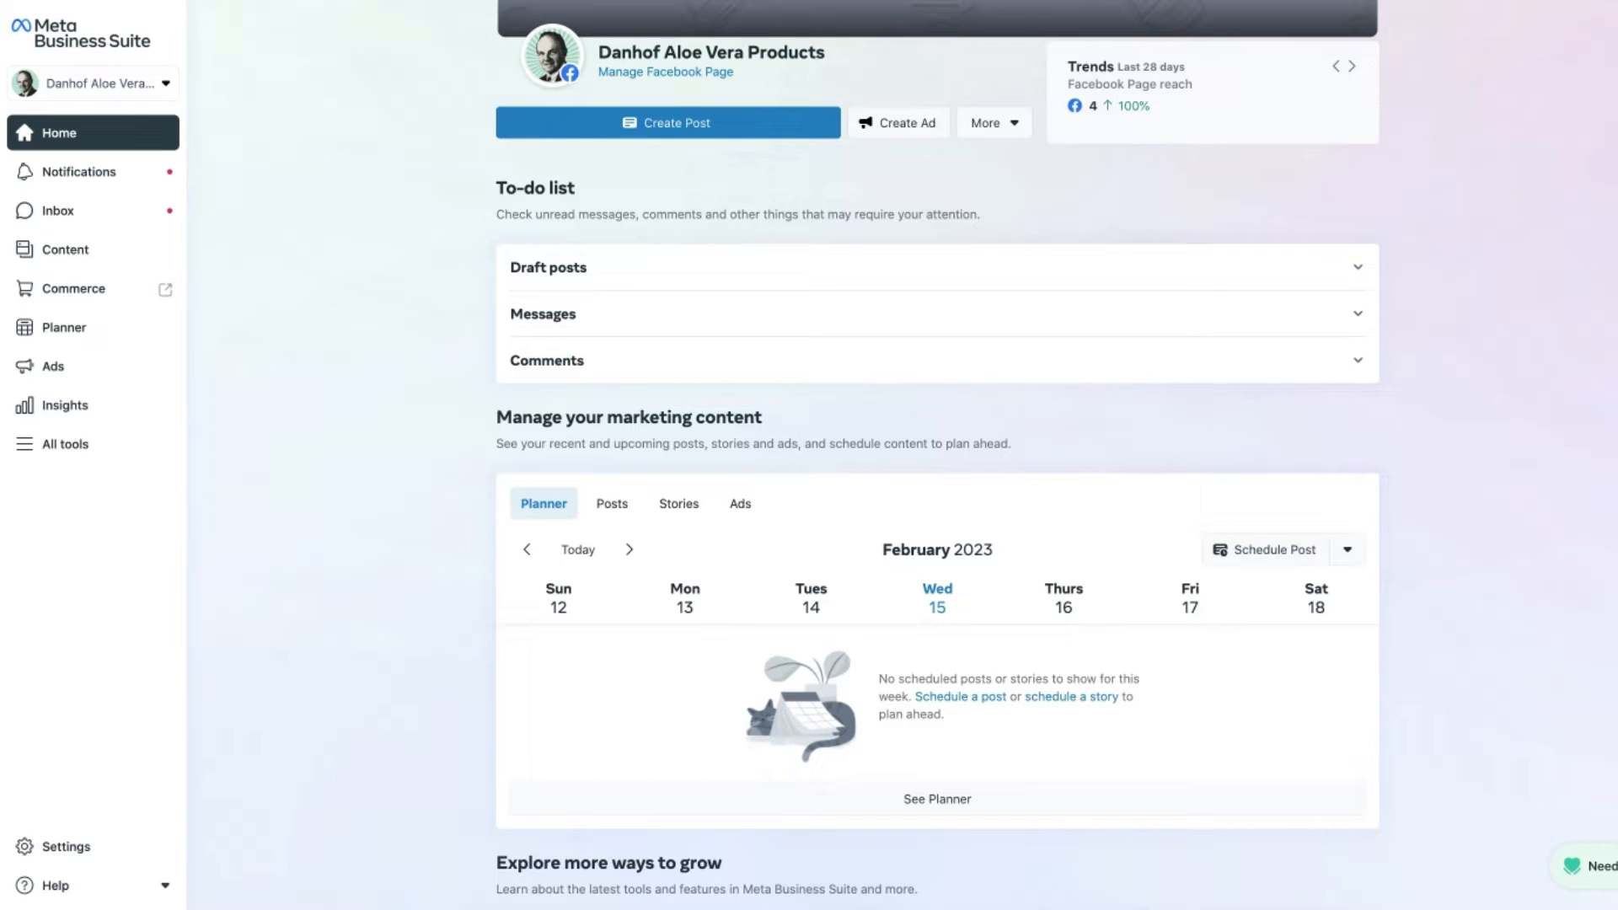
pyautogui.click(1351, 64)
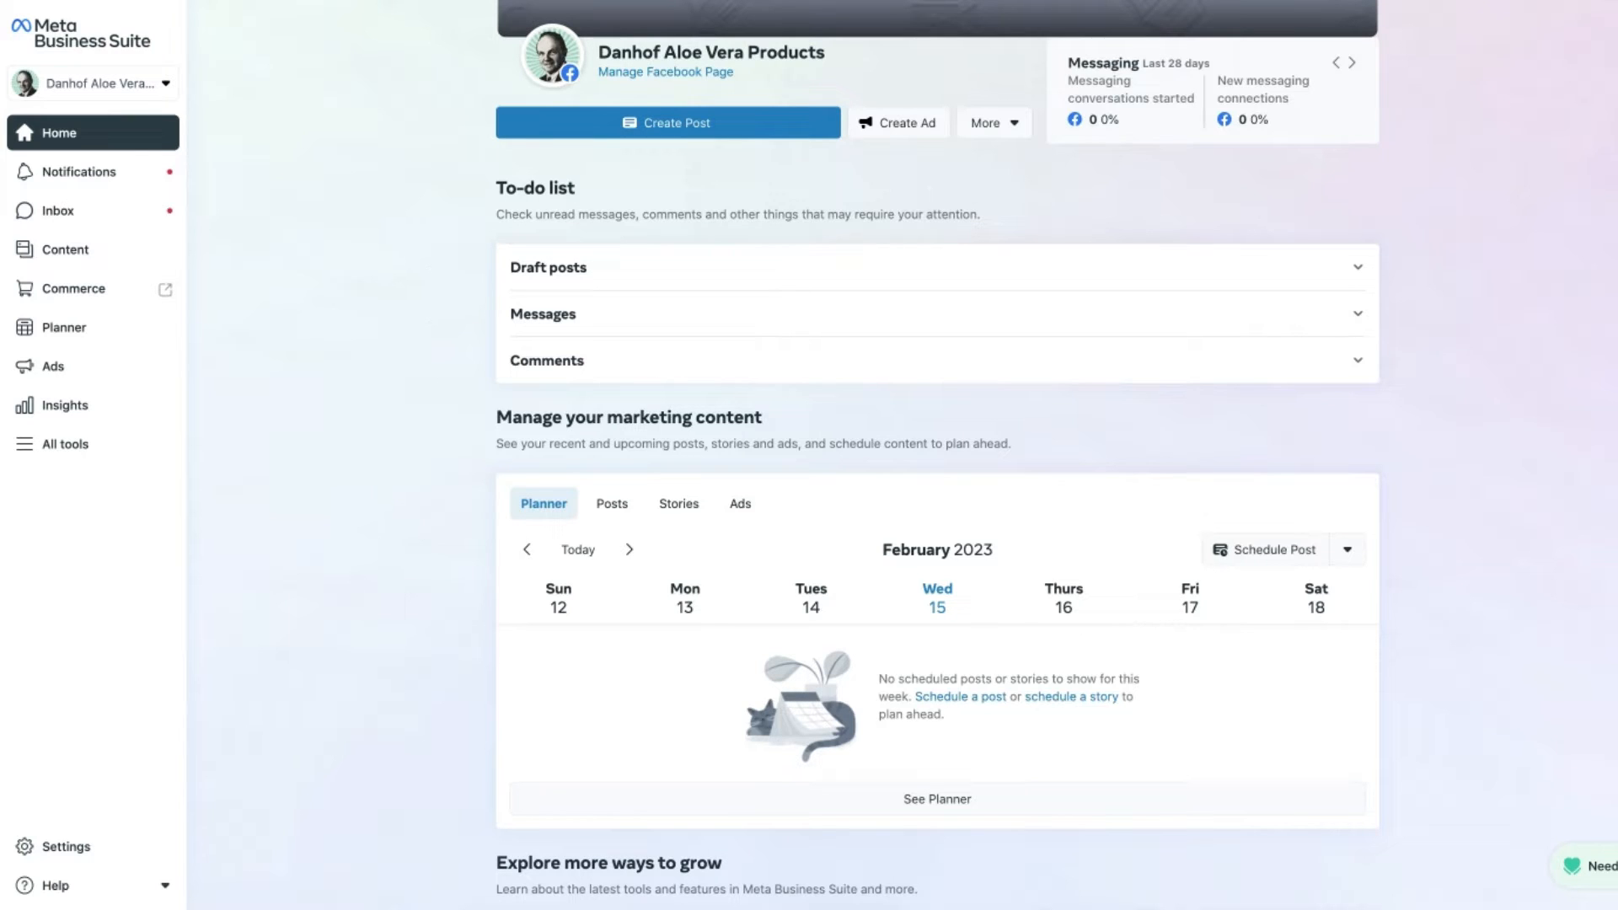
pyautogui.click(1352, 64)
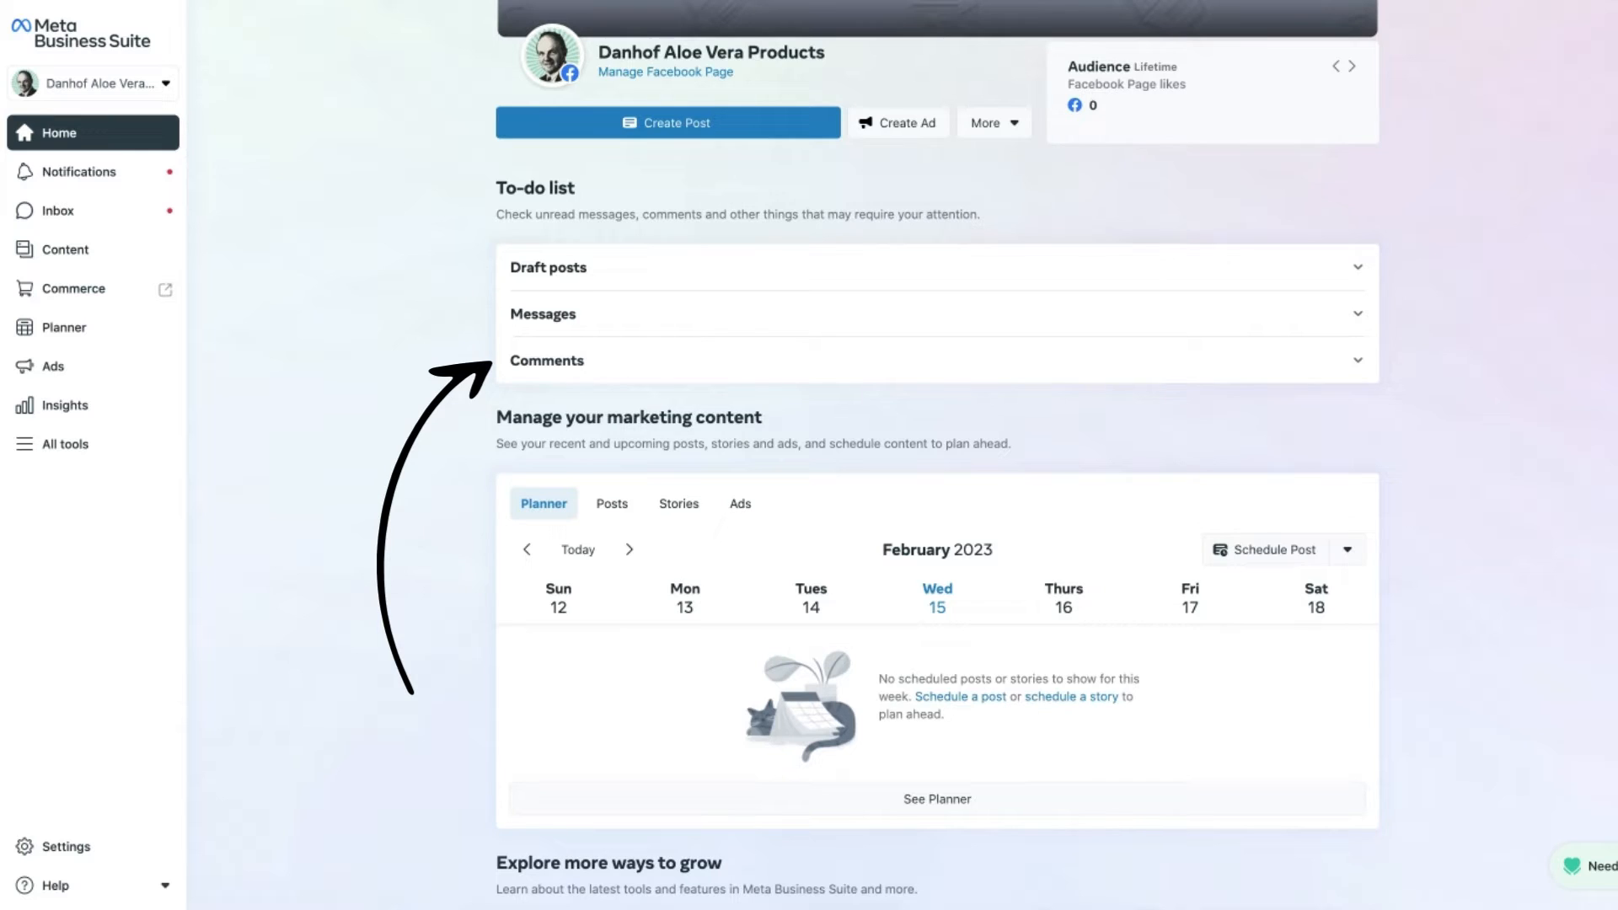
pyautogui.click(1353, 66)
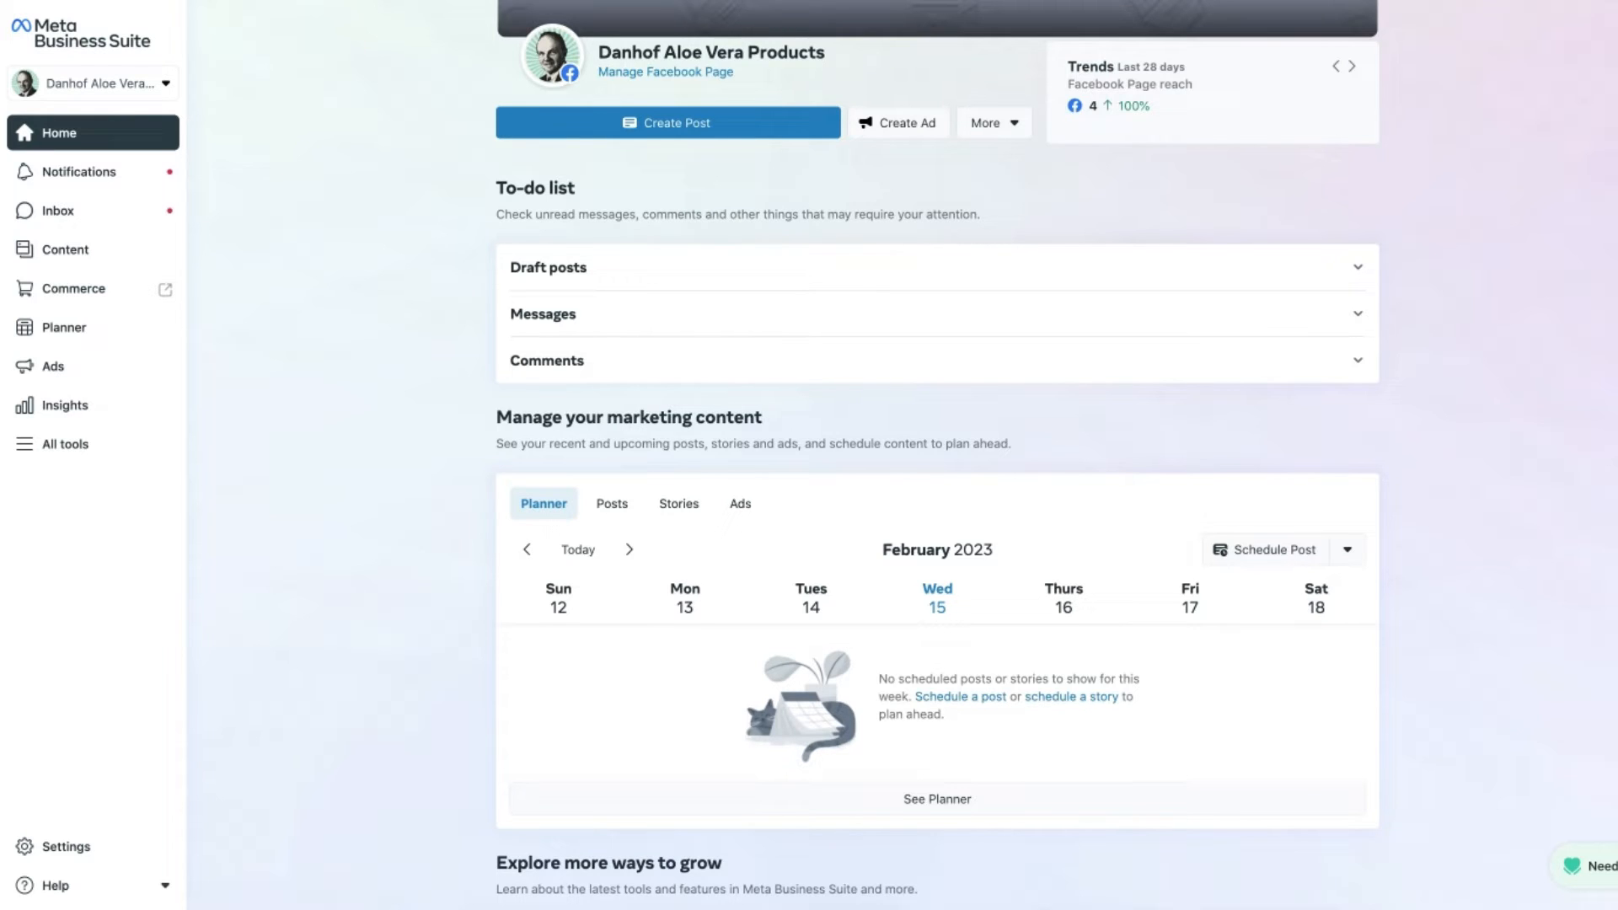
pyautogui.click(1351, 65)
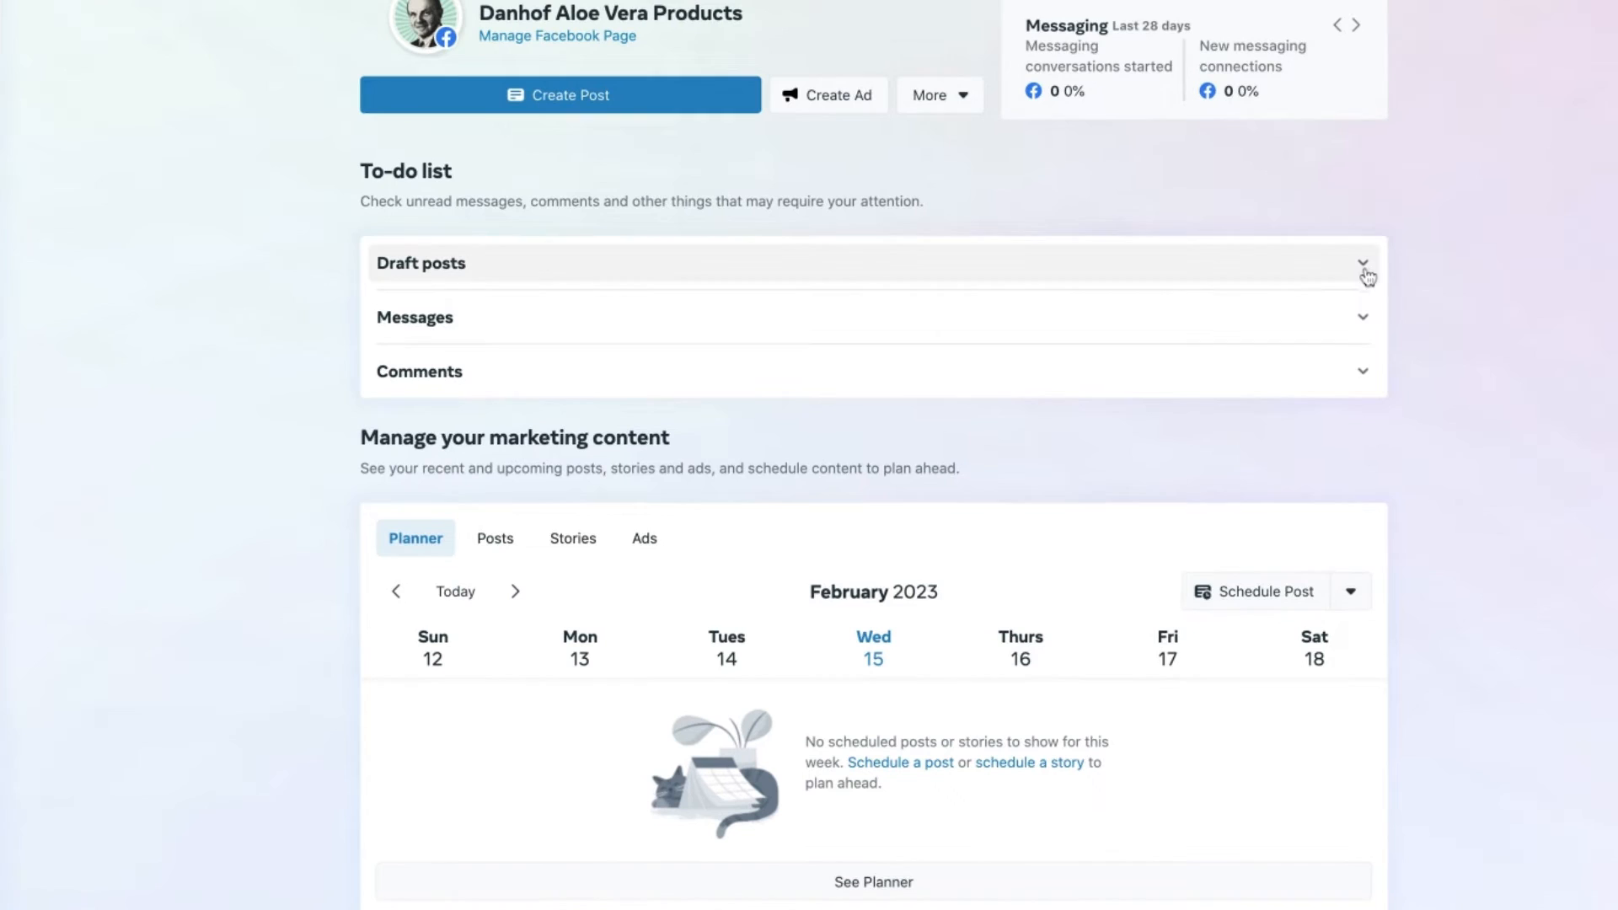
pyautogui.click(1356, 26)
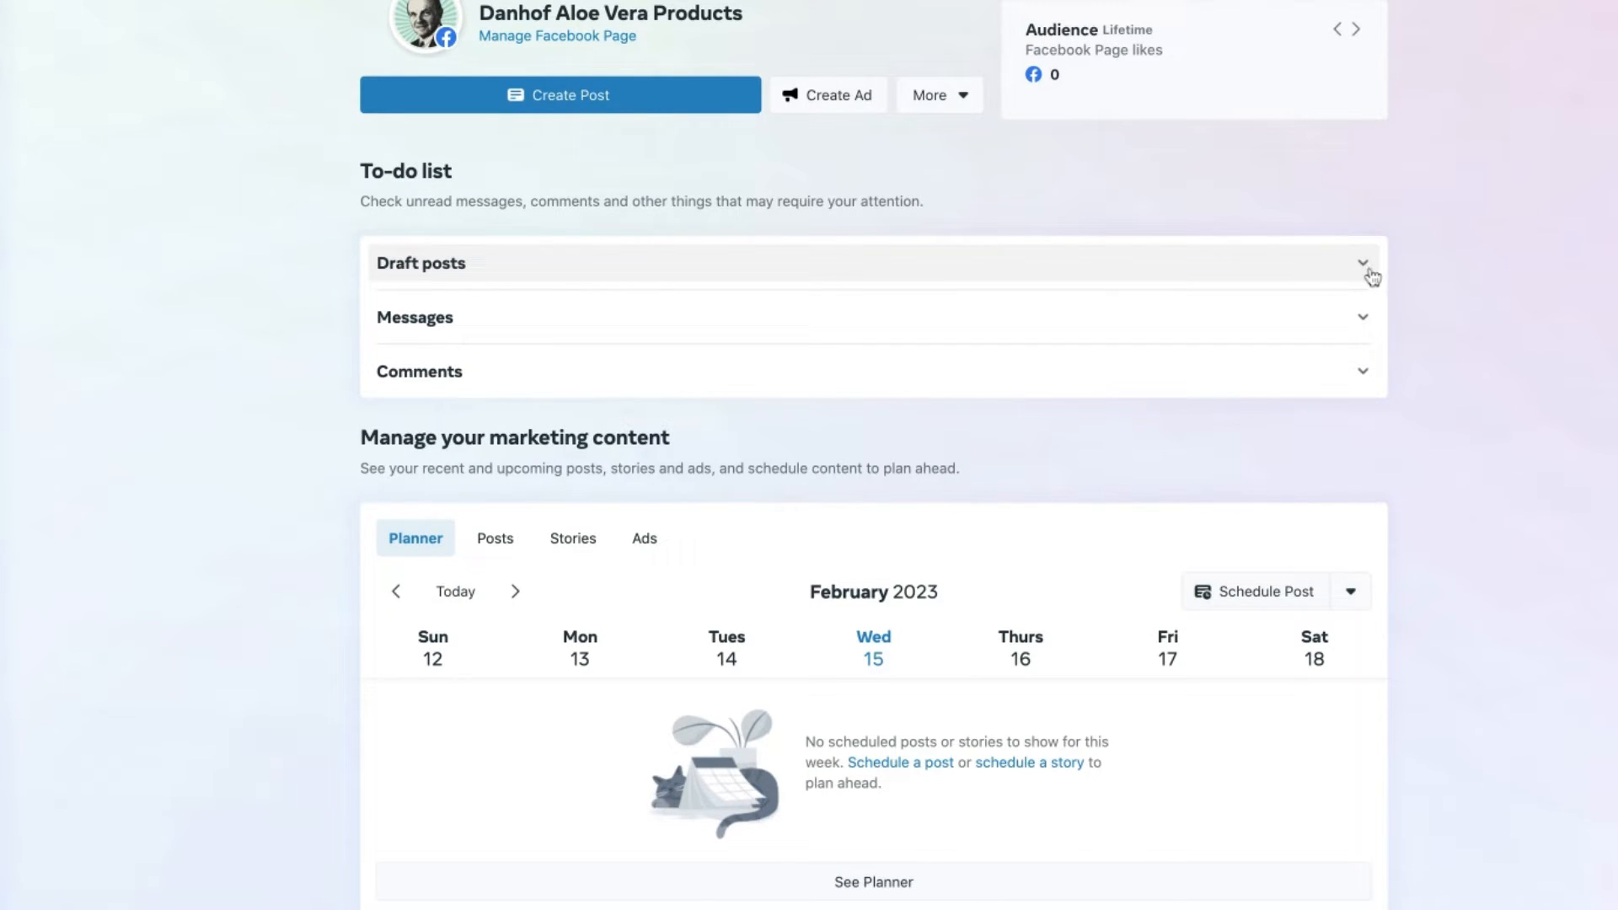
pyautogui.click(1362, 263)
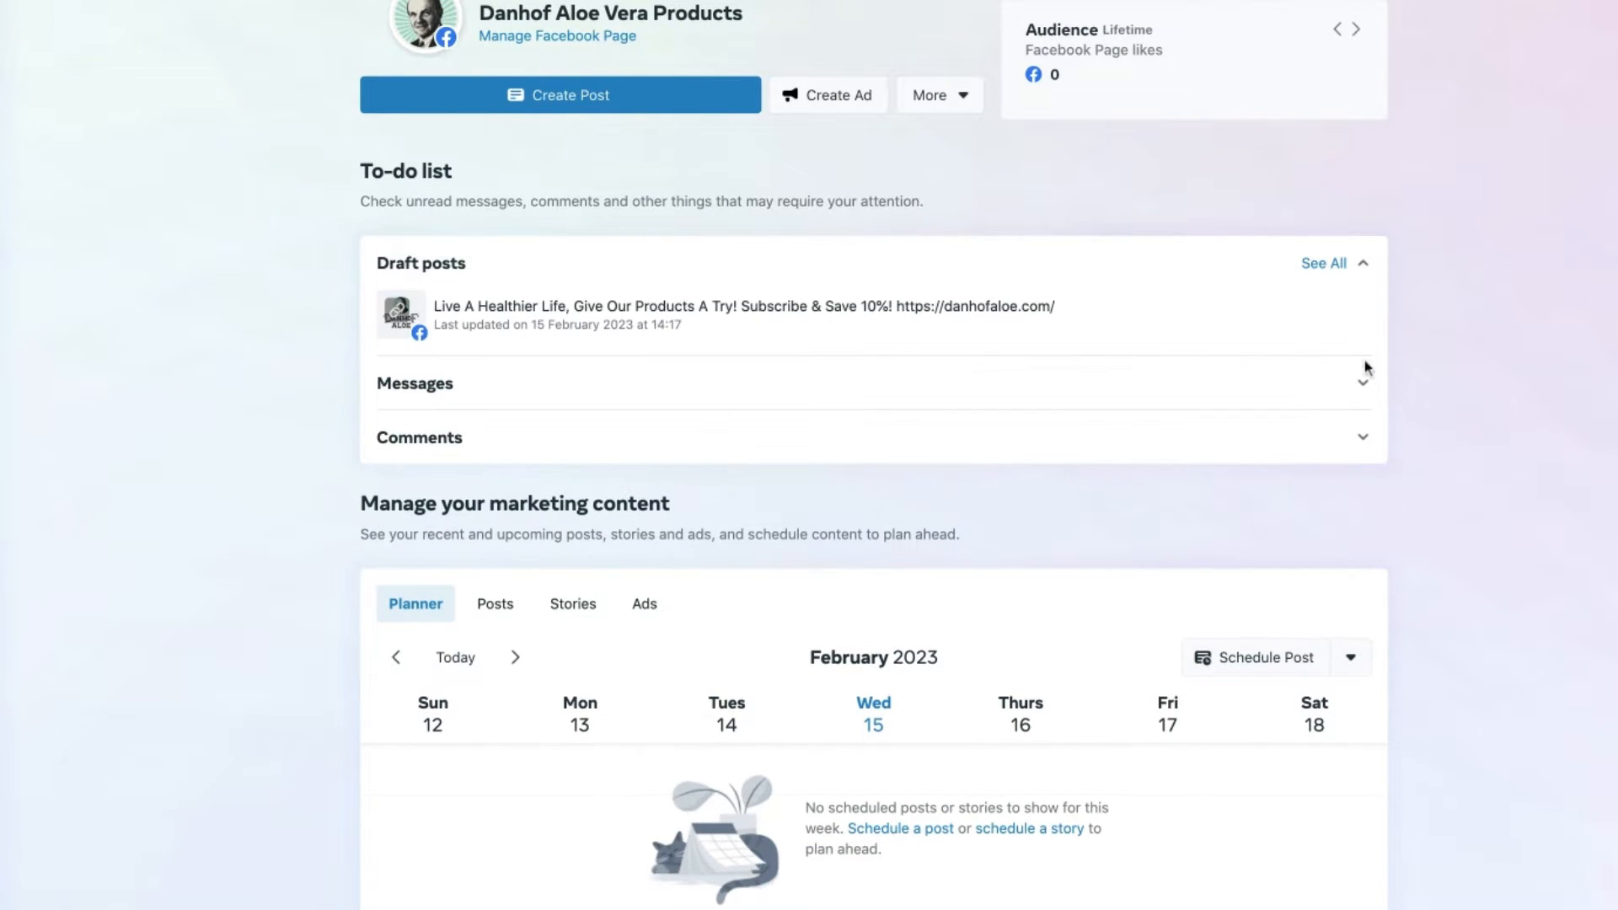
pyautogui.click(1361, 383)
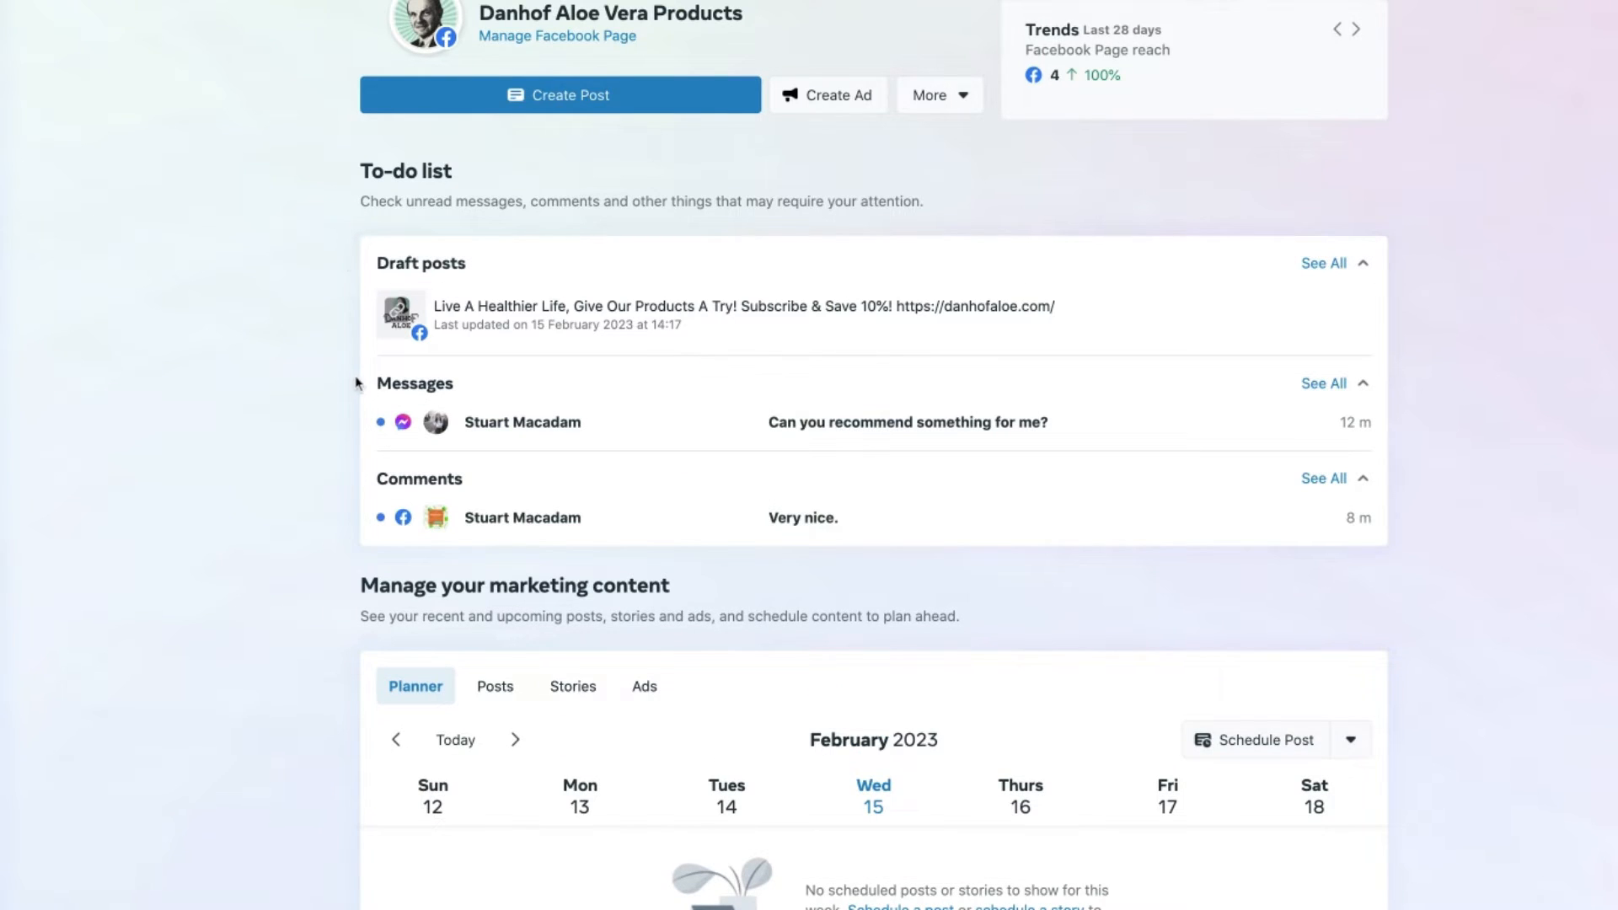
pyautogui.moveTo(344, 478)
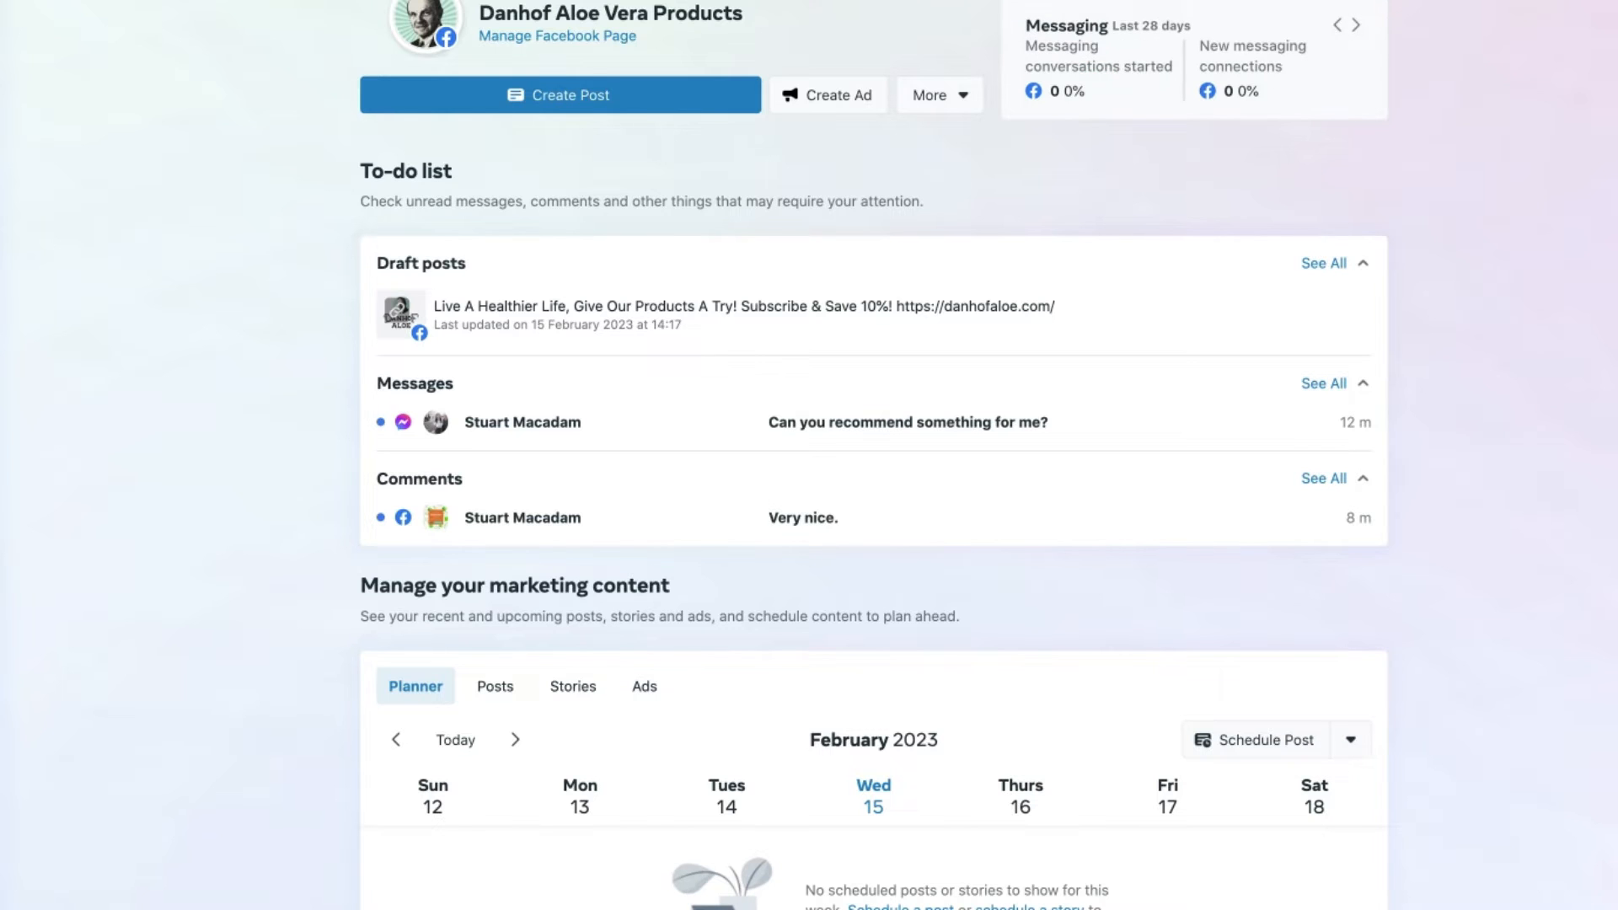
pyautogui.moveTo(794, 311)
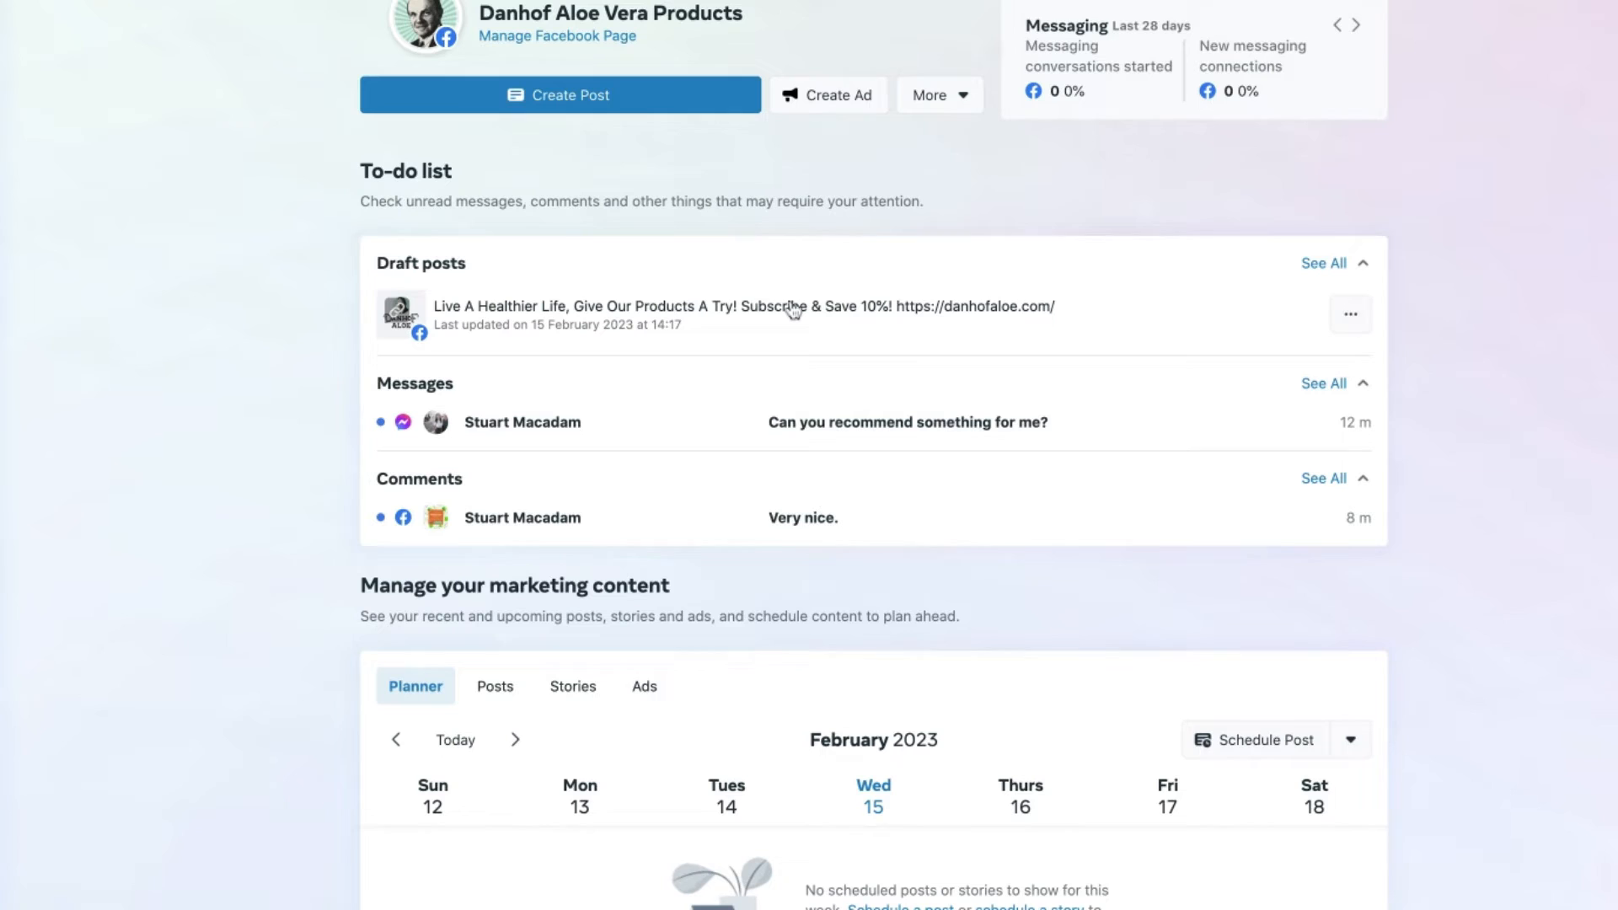
pyautogui.click(1356, 24)
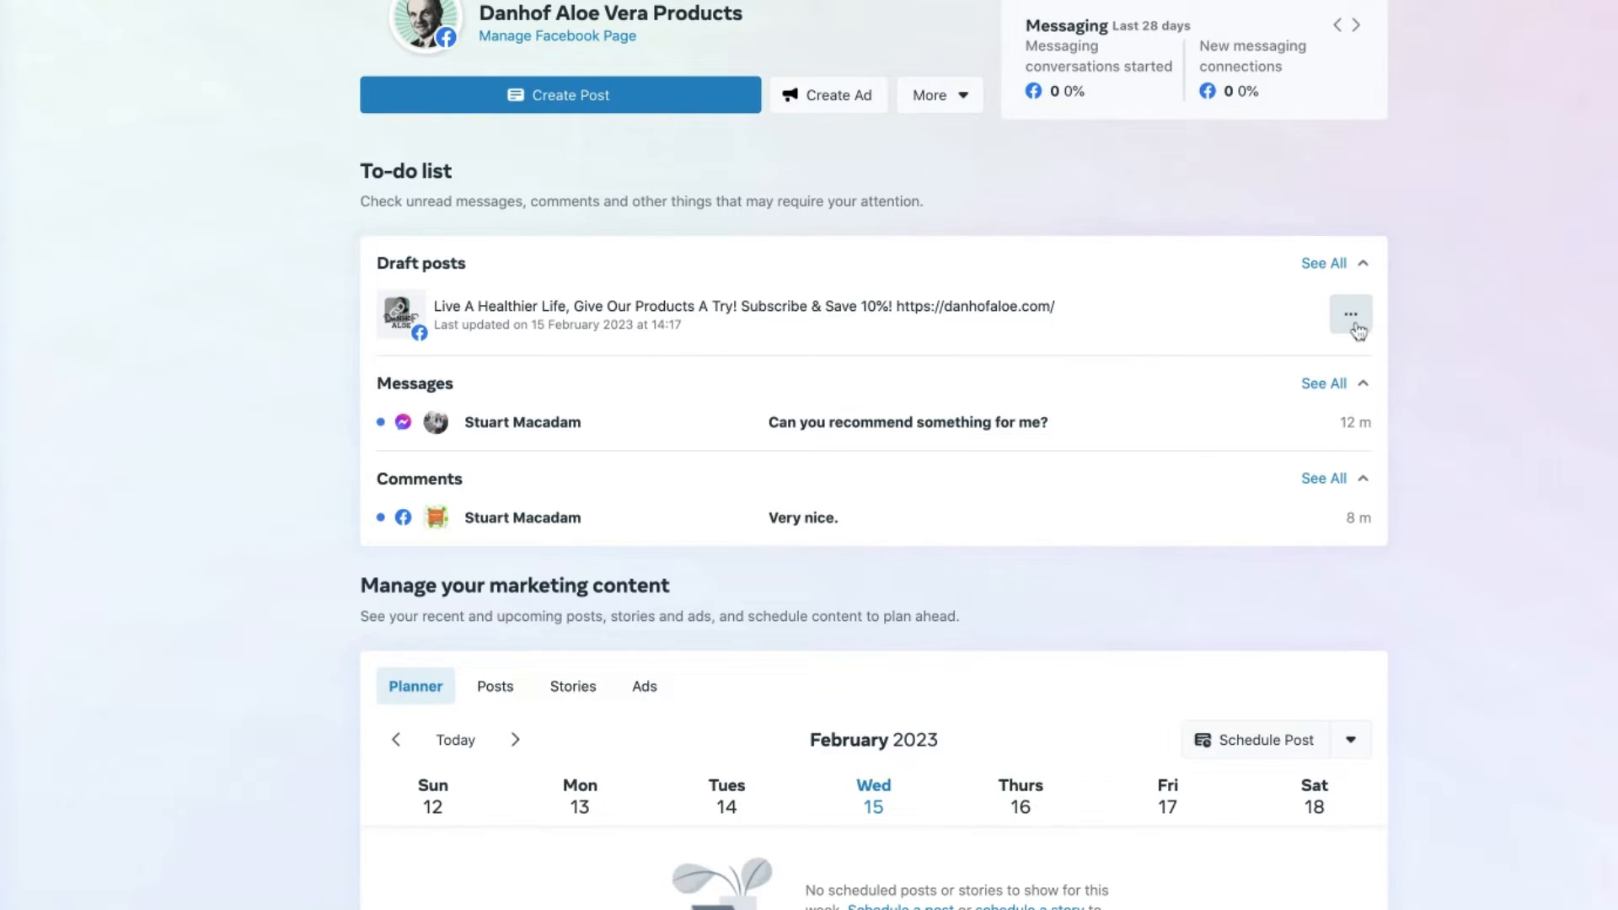
# Step: Schedule the draft post for Saturday 18 February 2023 at 3:00 PM
pyautogui.click(1350, 314)
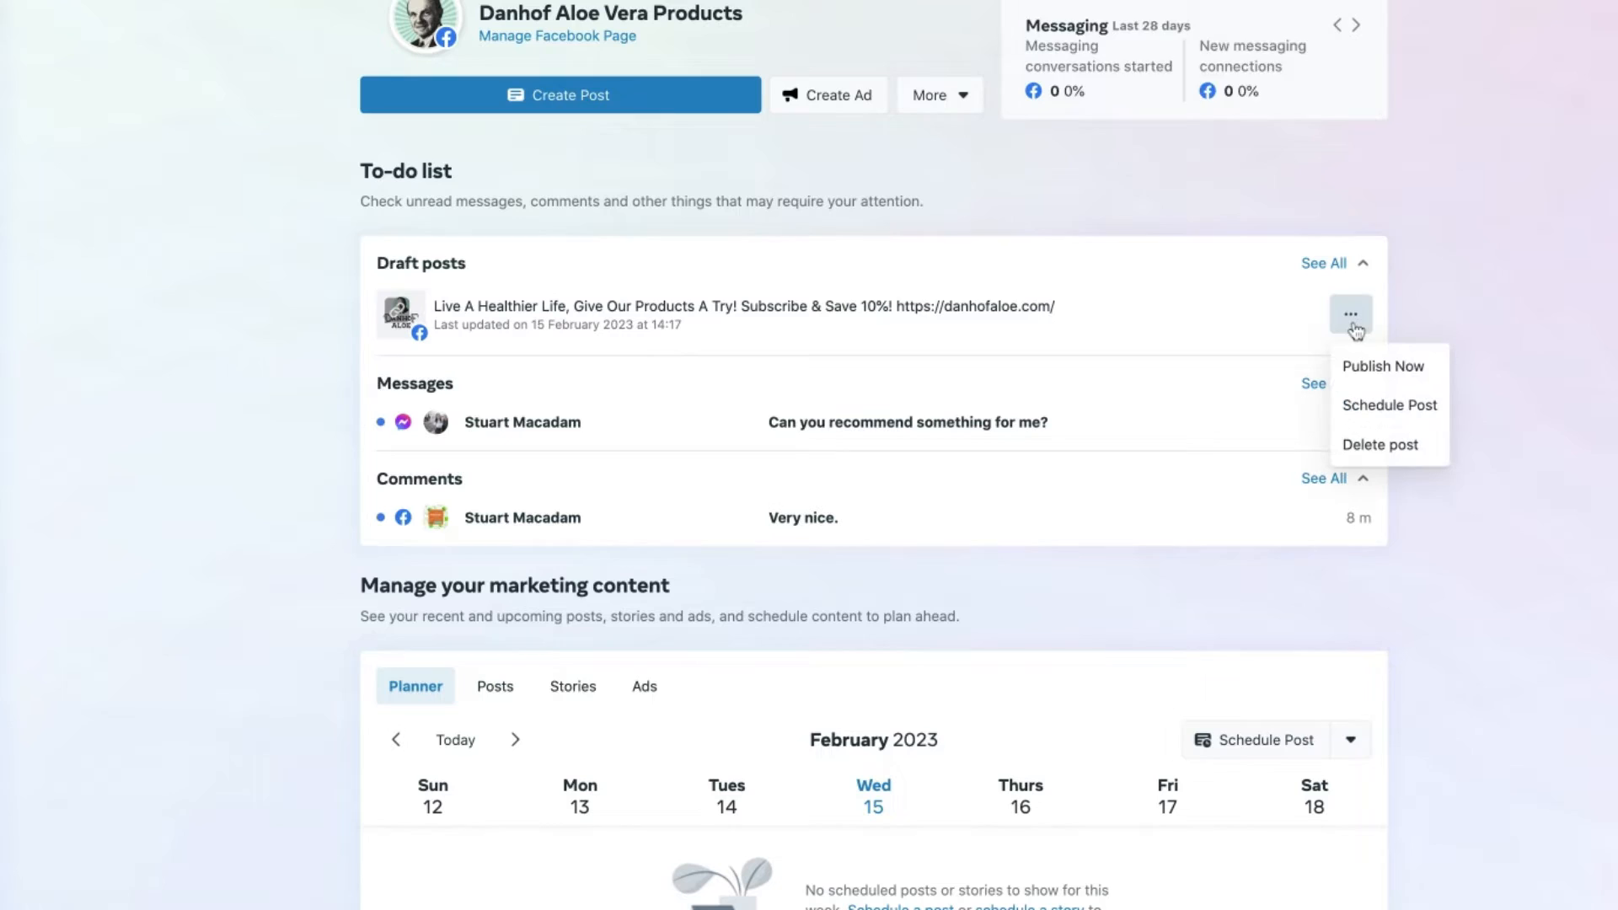
pyautogui.click(1357, 26)
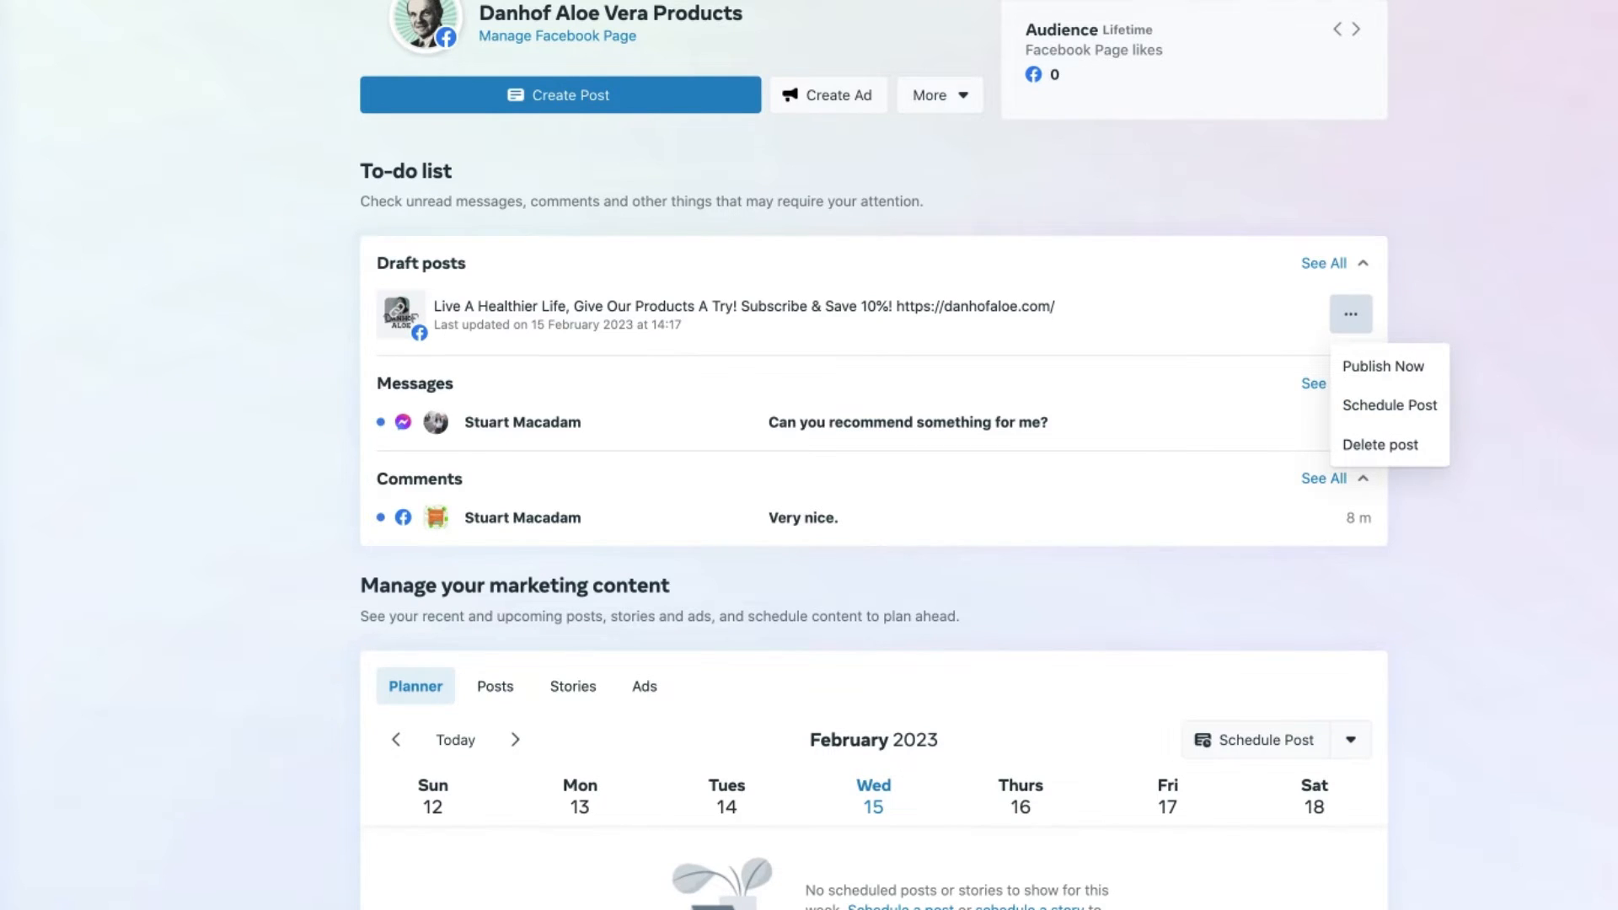
pyautogui.click(1357, 28)
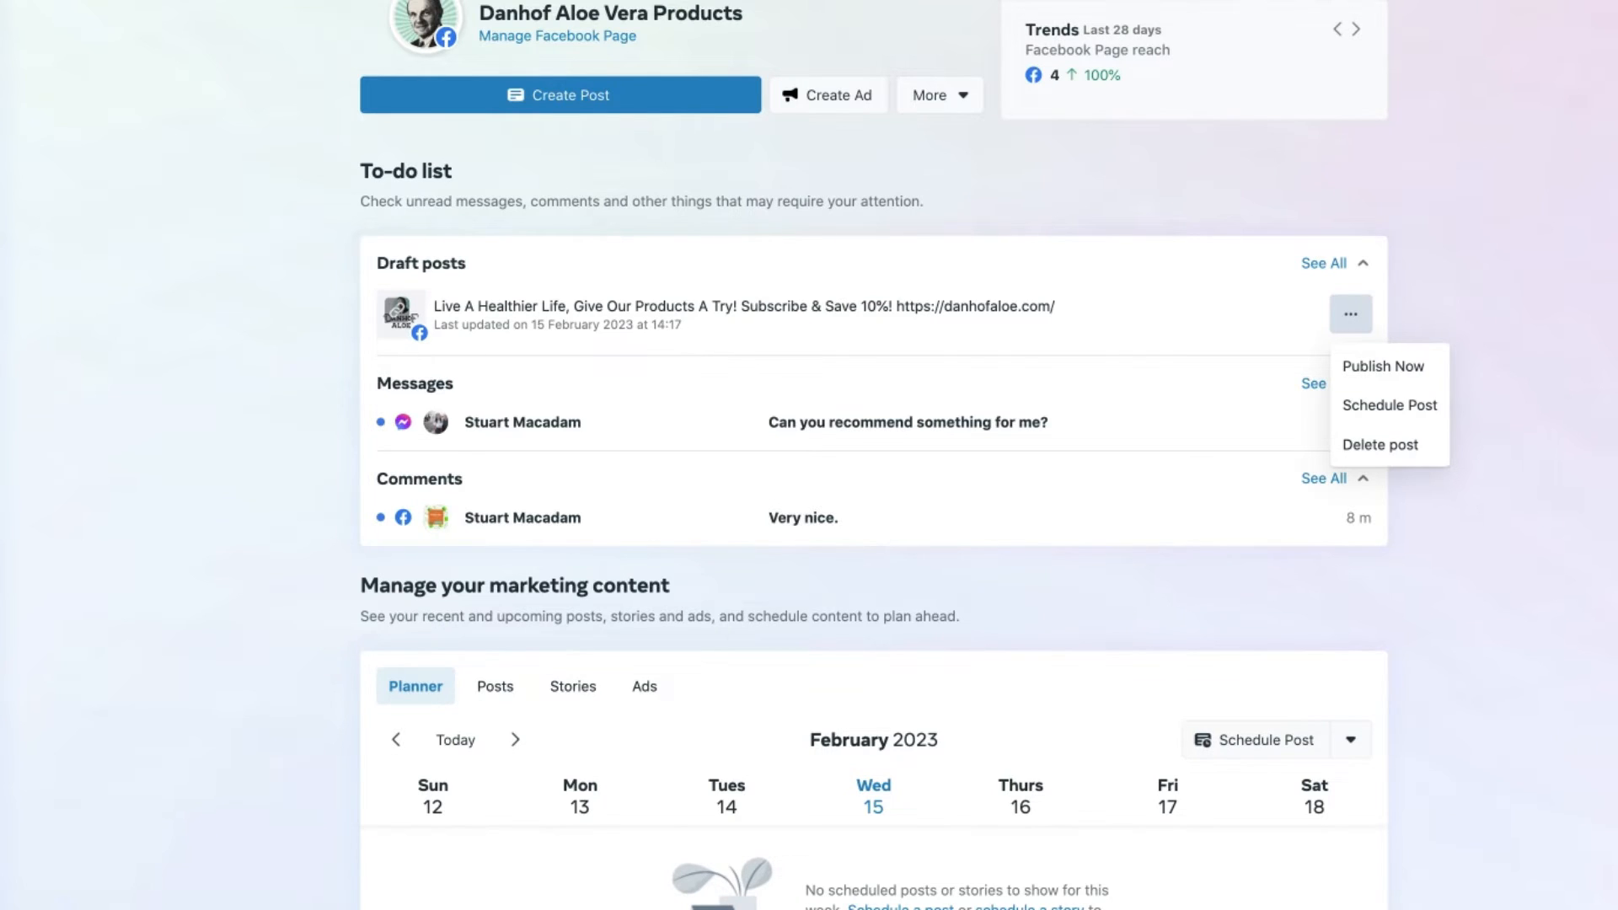
pyautogui.moveTo(1388, 404)
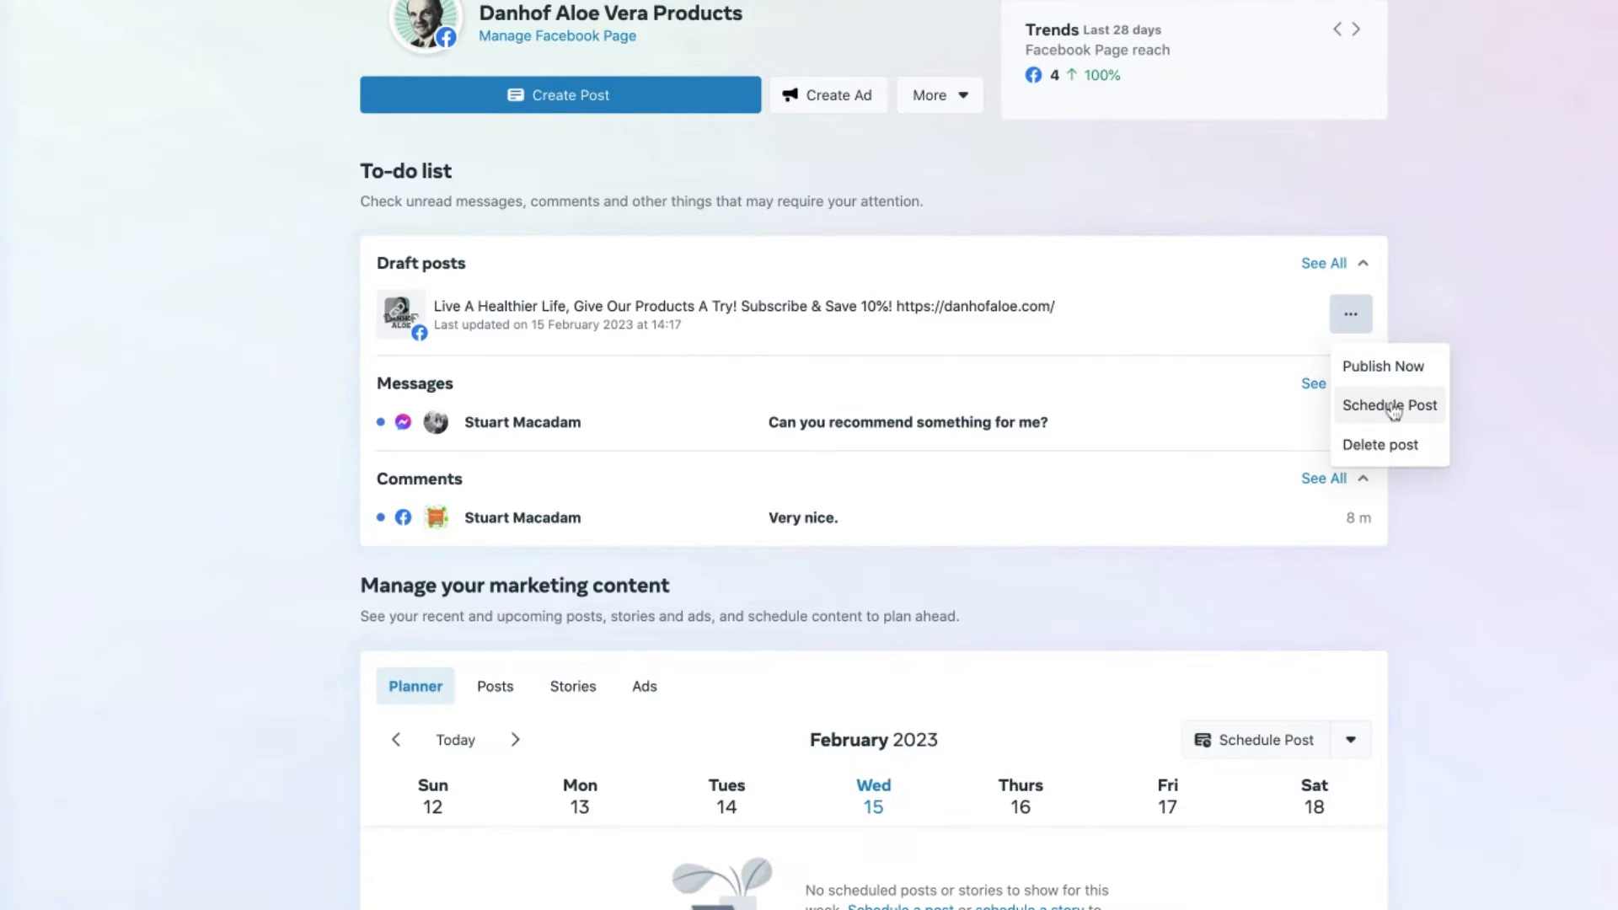
pyautogui.click(1389, 405)
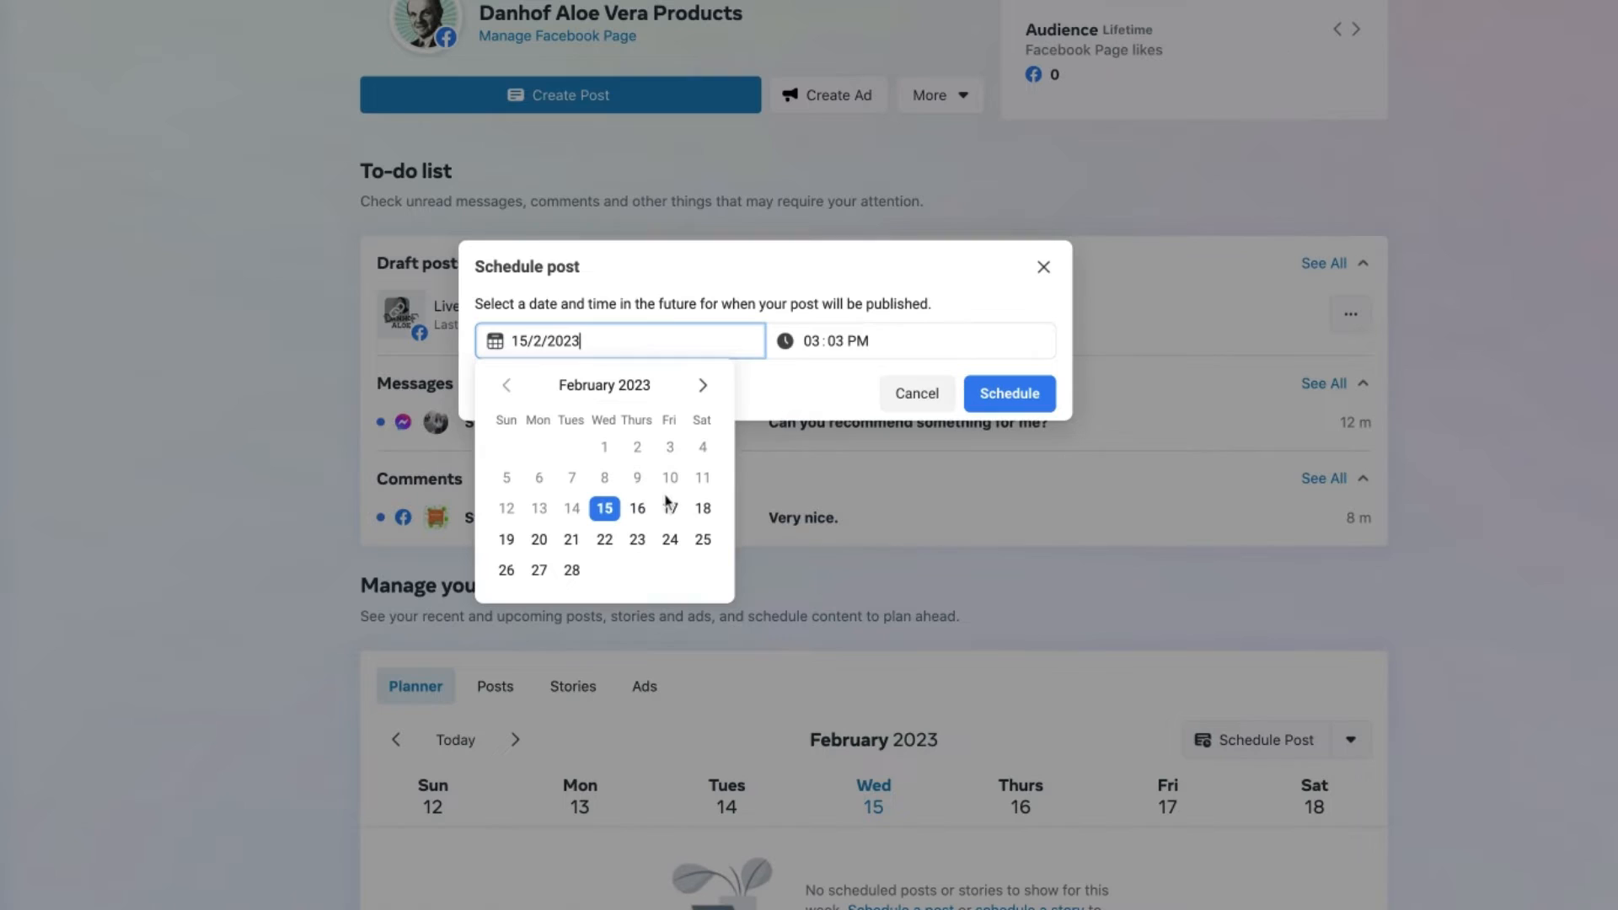
pyautogui.moveTo(703, 507)
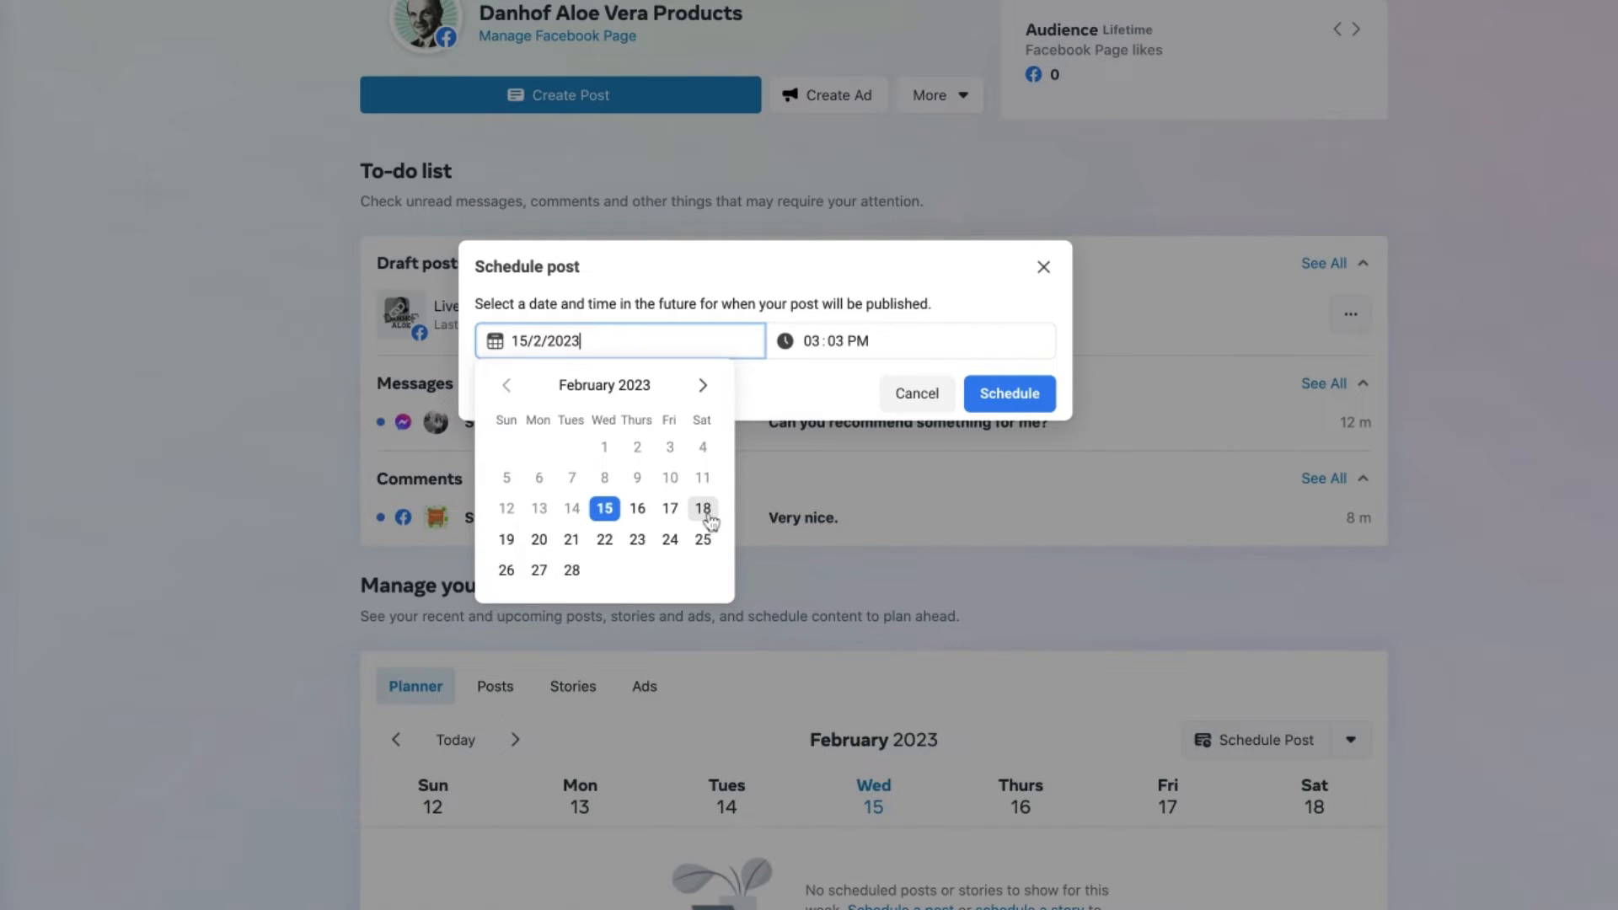
pyautogui.click(703, 507)
pyautogui.write('0')
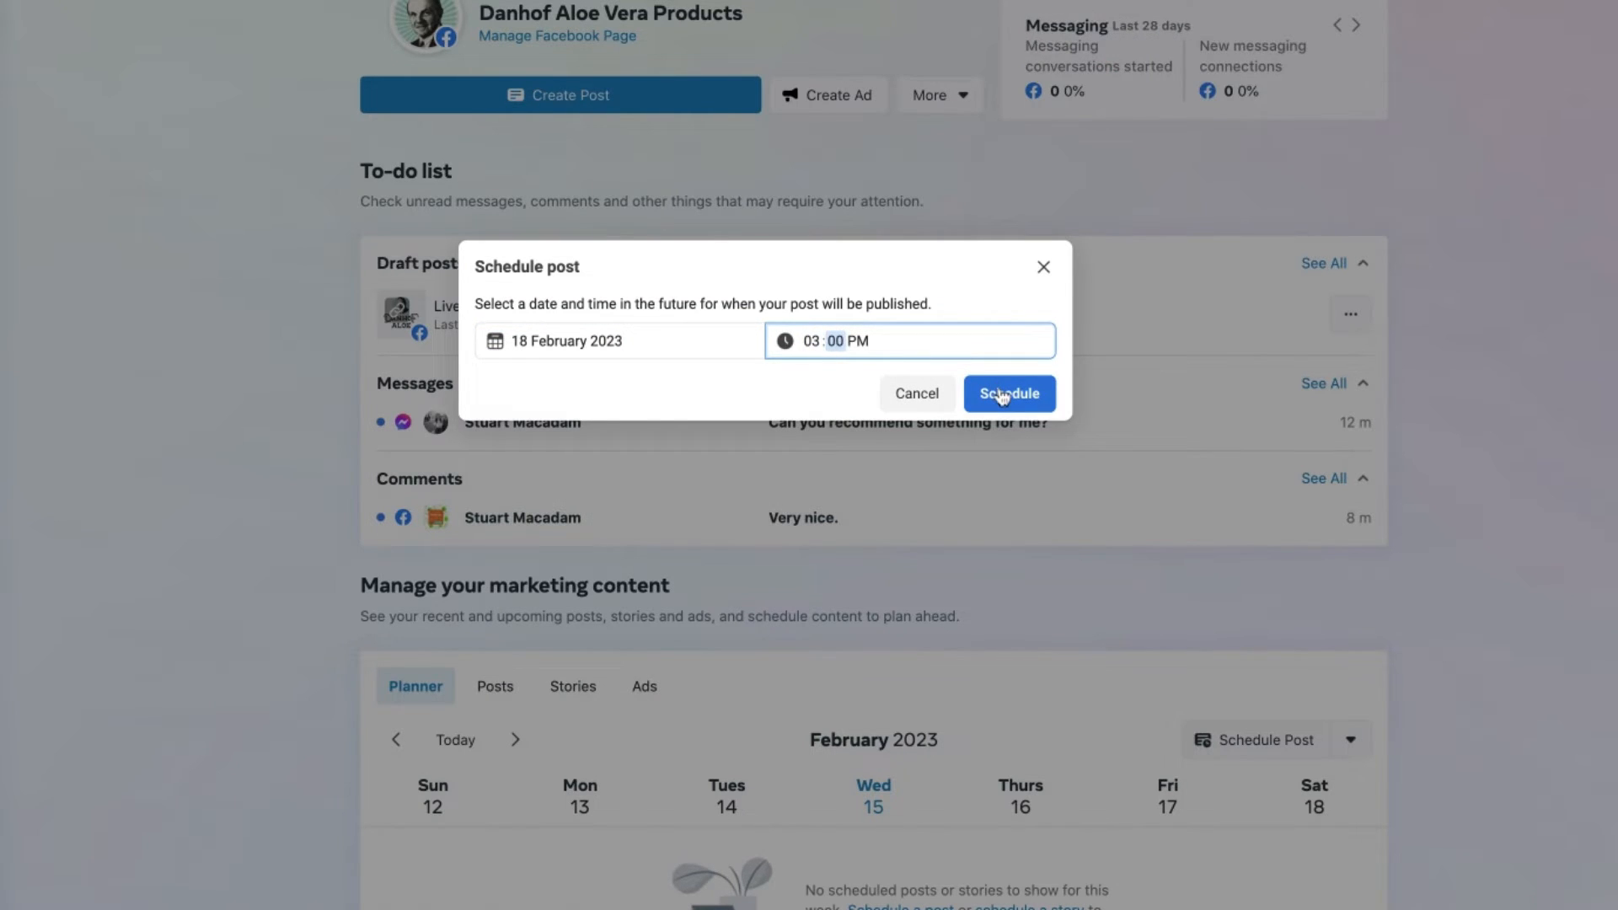
pyautogui.click(1007, 394)
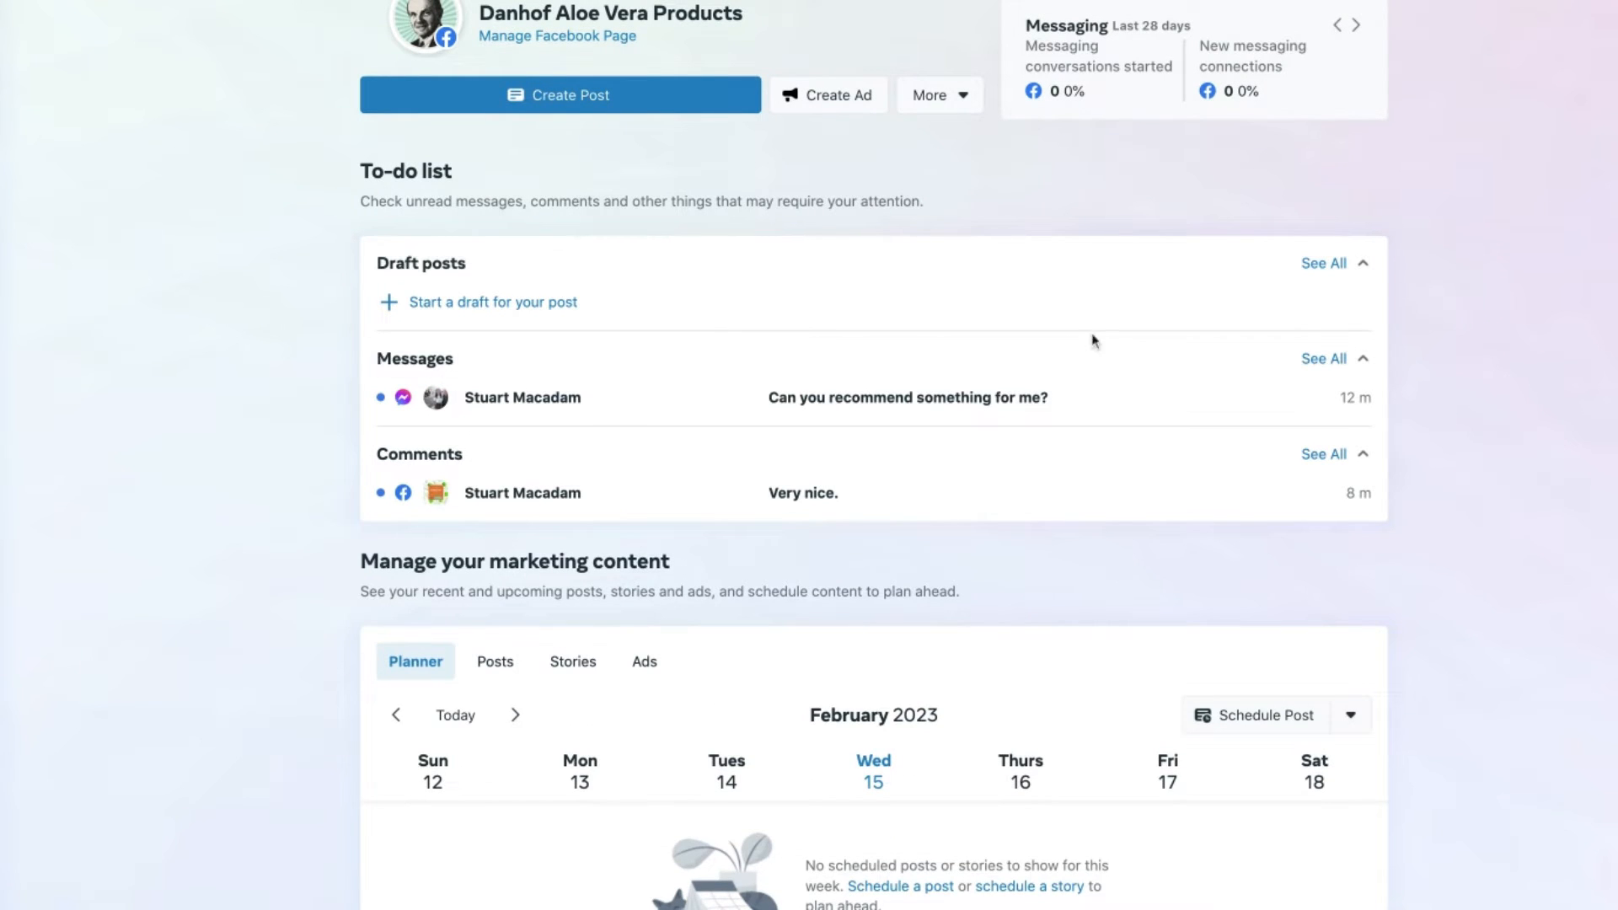
pyautogui.click(1357, 26)
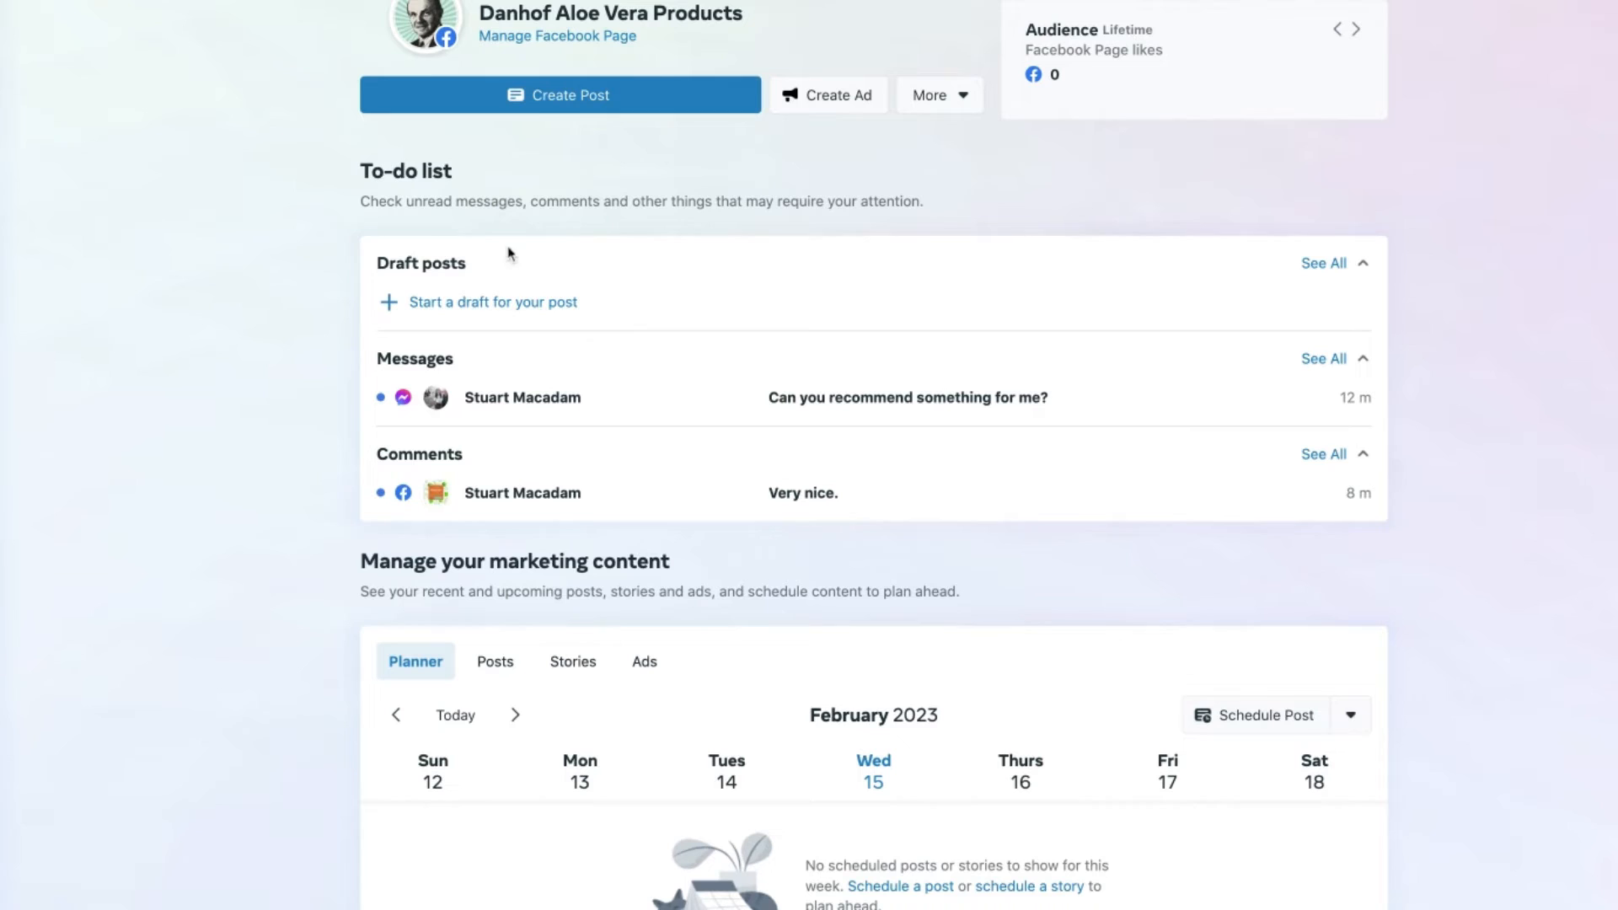
pyautogui.moveTo(1125, 325)
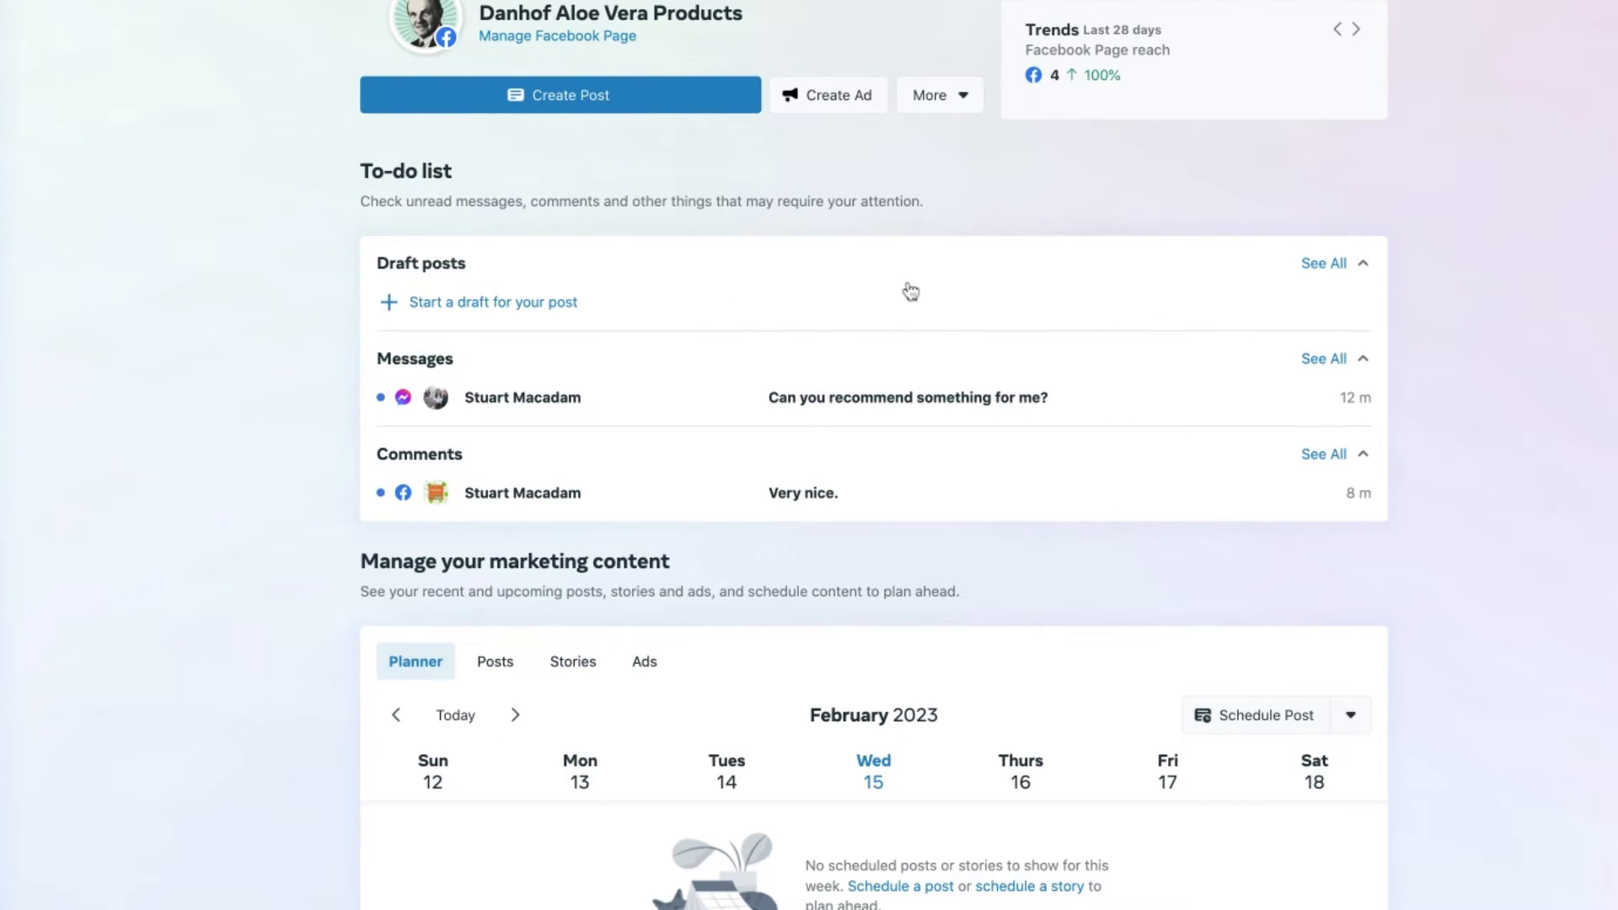
pyautogui.moveTo(463, 321)
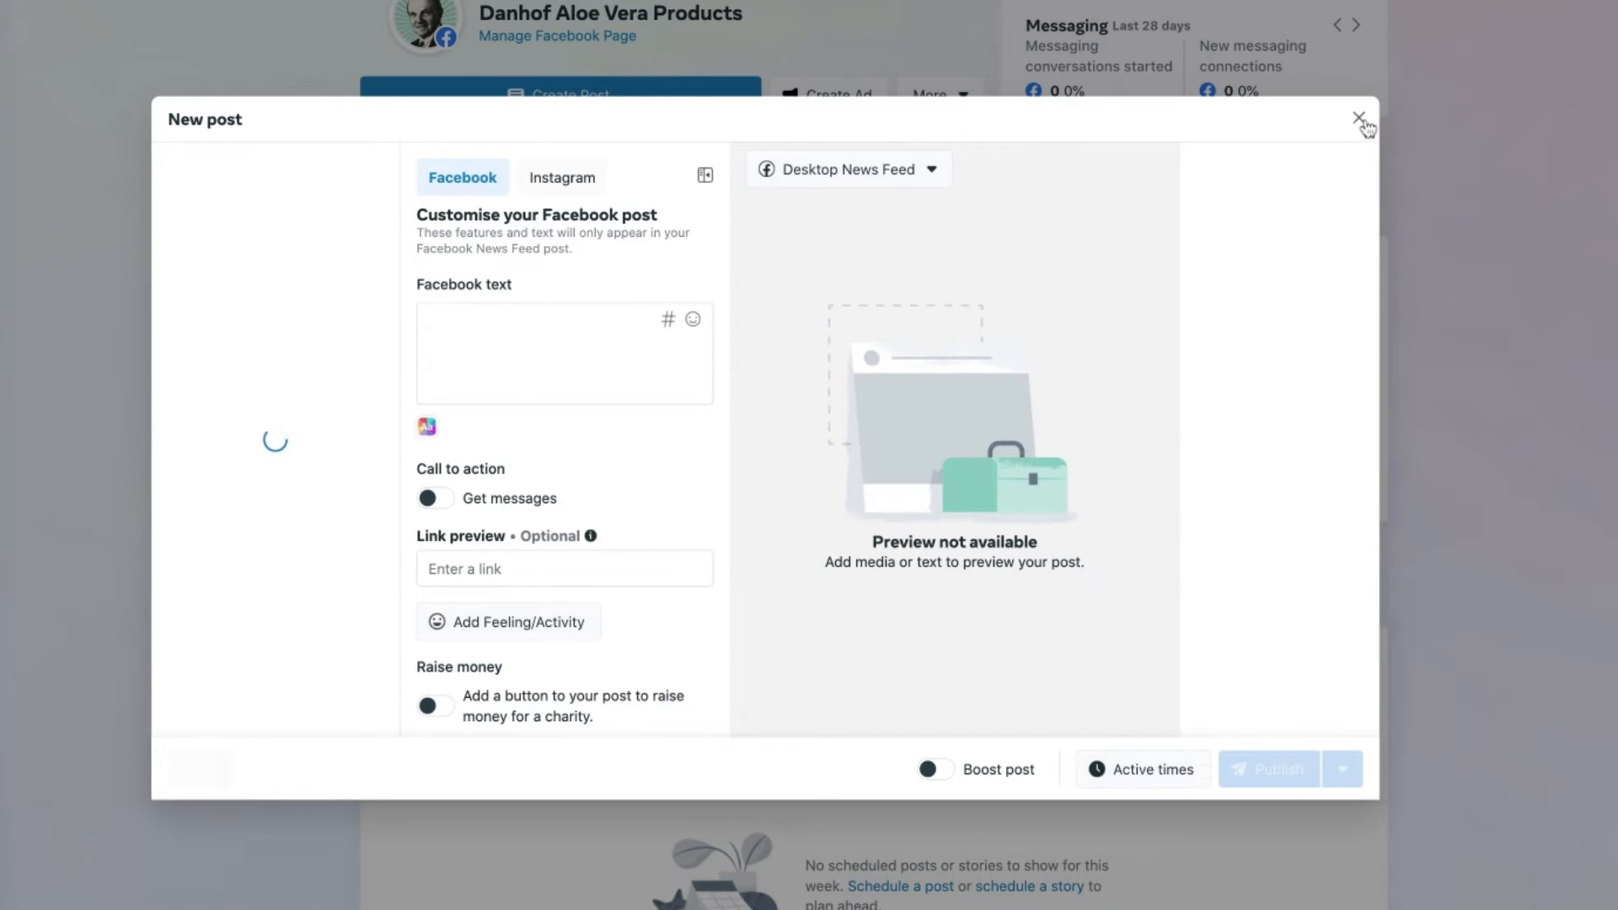
pyautogui.click(1360, 119)
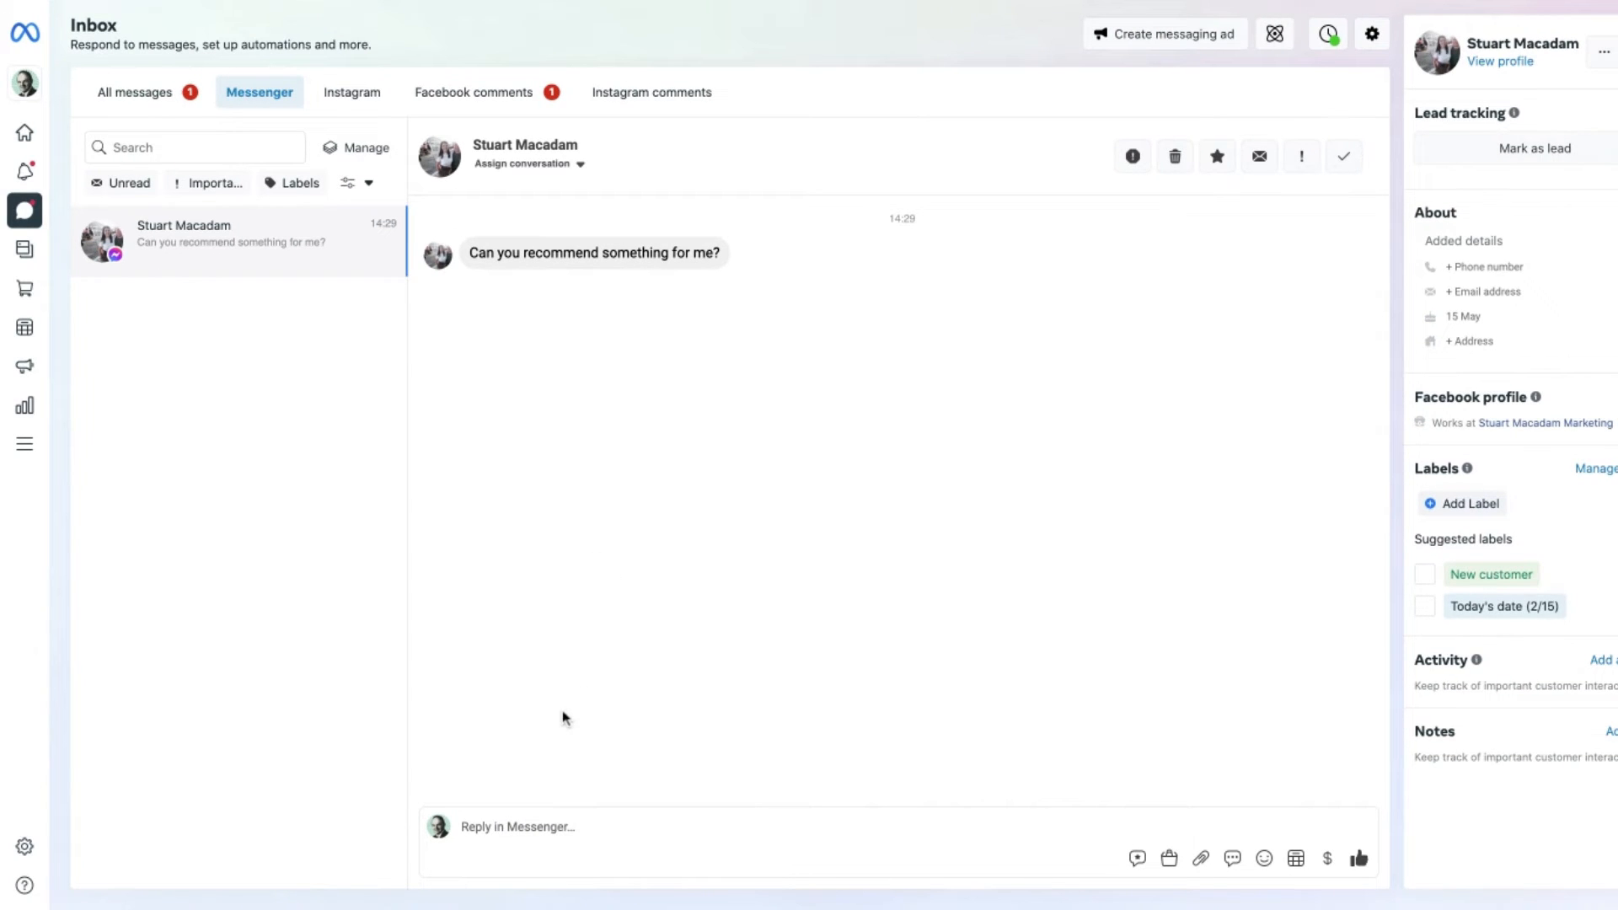
# Step: Send the reply 'Sure.' in the Messenger conversation
pyautogui.write('s')
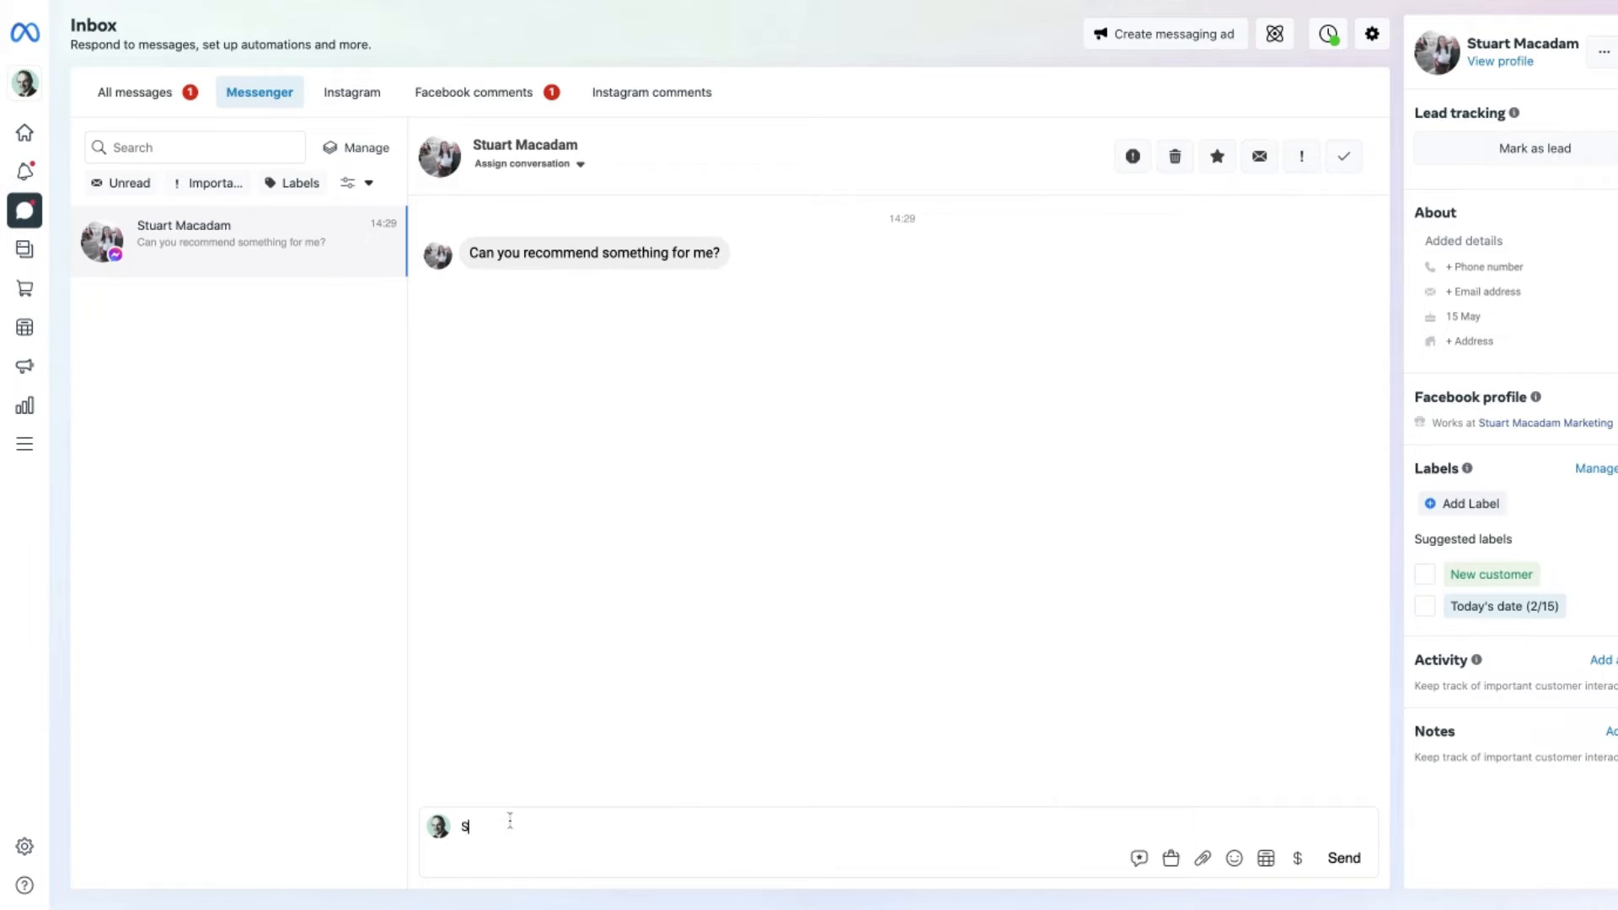
pyautogui.write('Sure.')
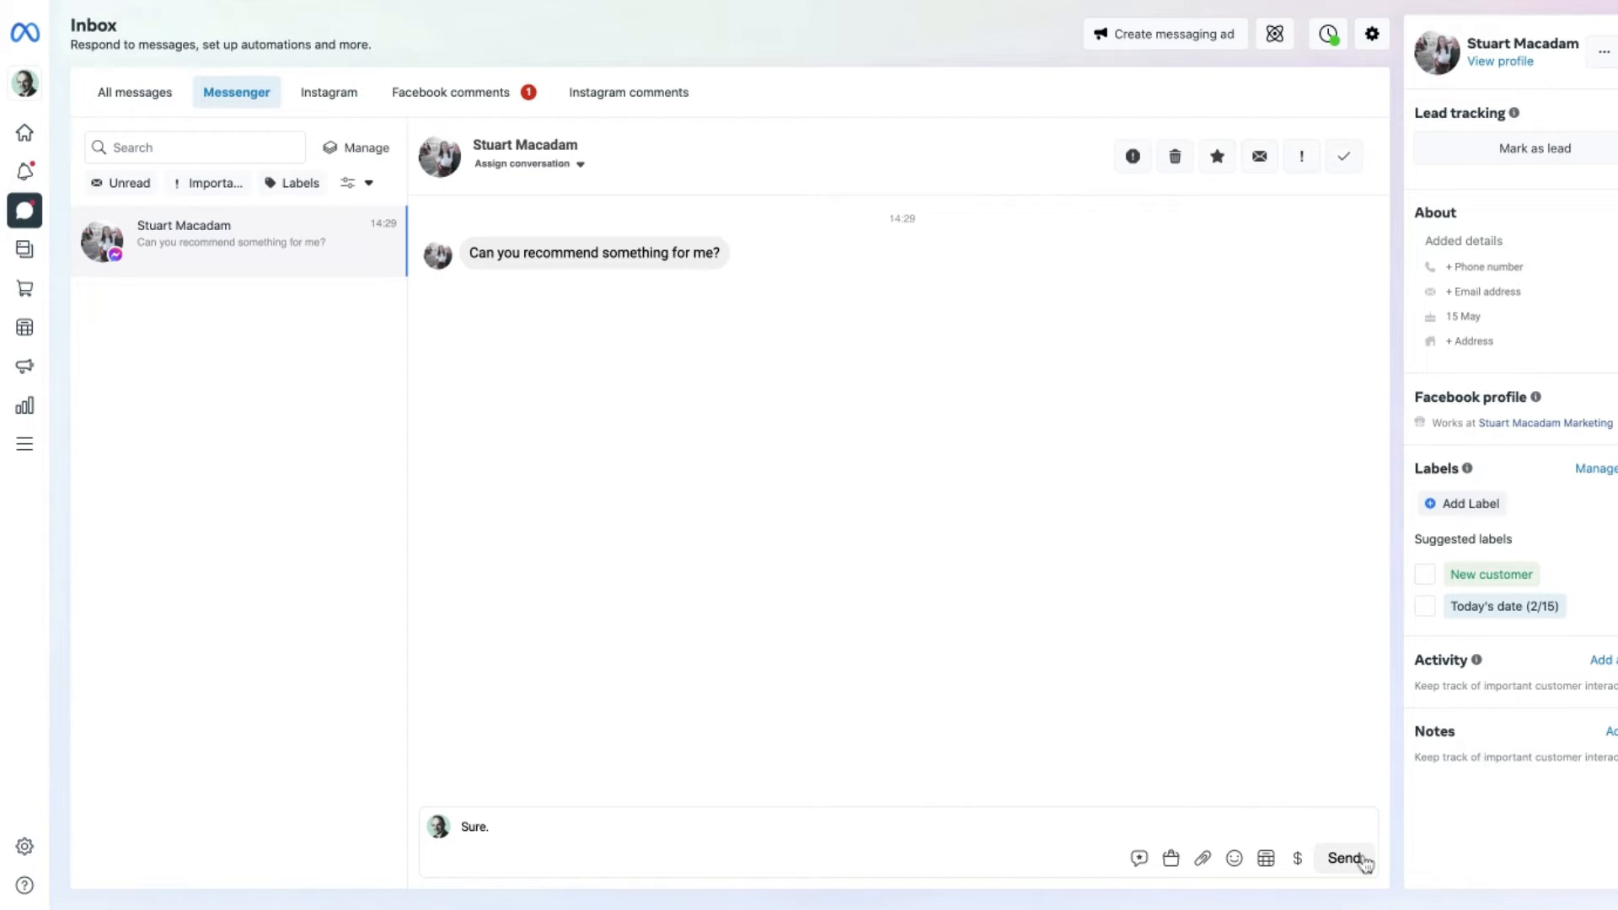
pyautogui.click(1345, 858)
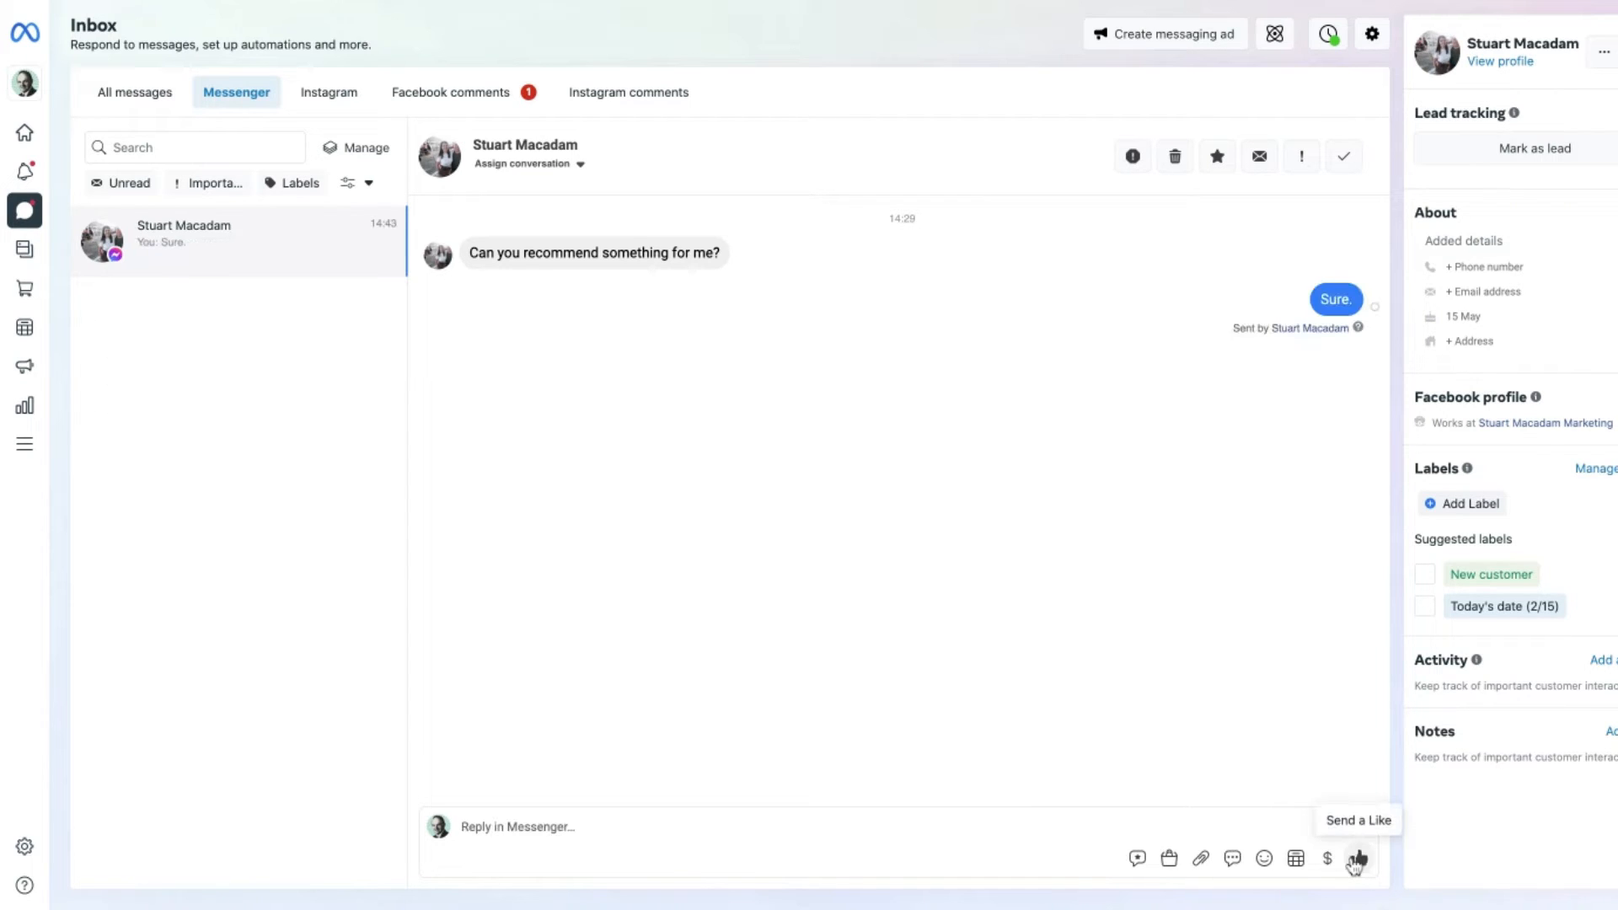
pyautogui.moveTo(1047, 565)
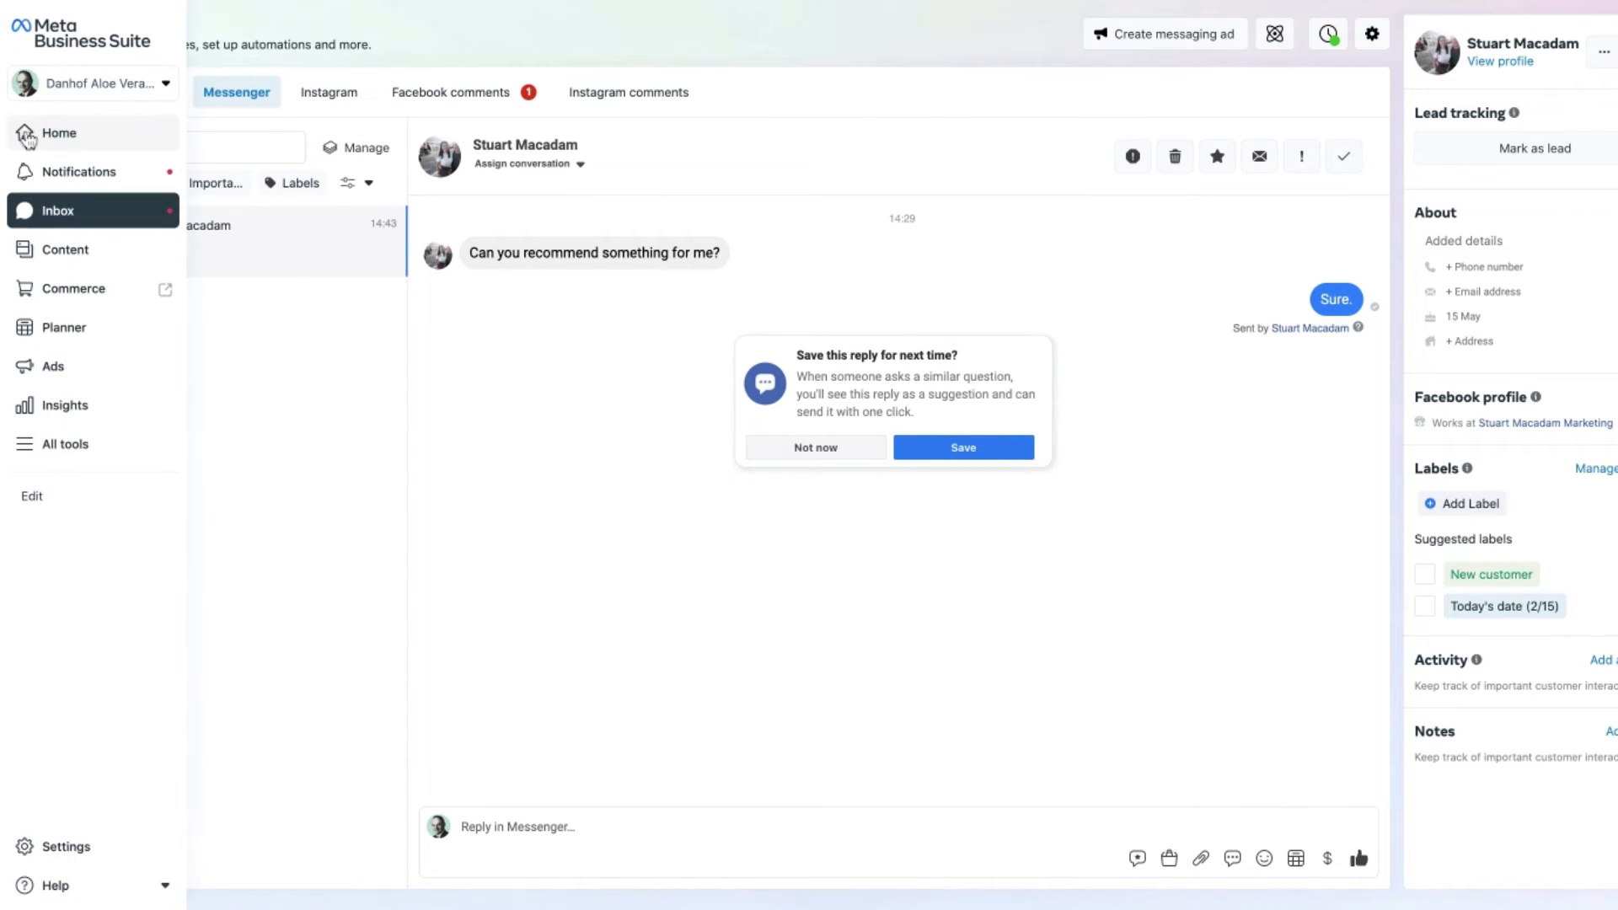
# Step: Go back to Home and open the unread 'Very nice.' comment from the to-do list
pyautogui.click(59, 132)
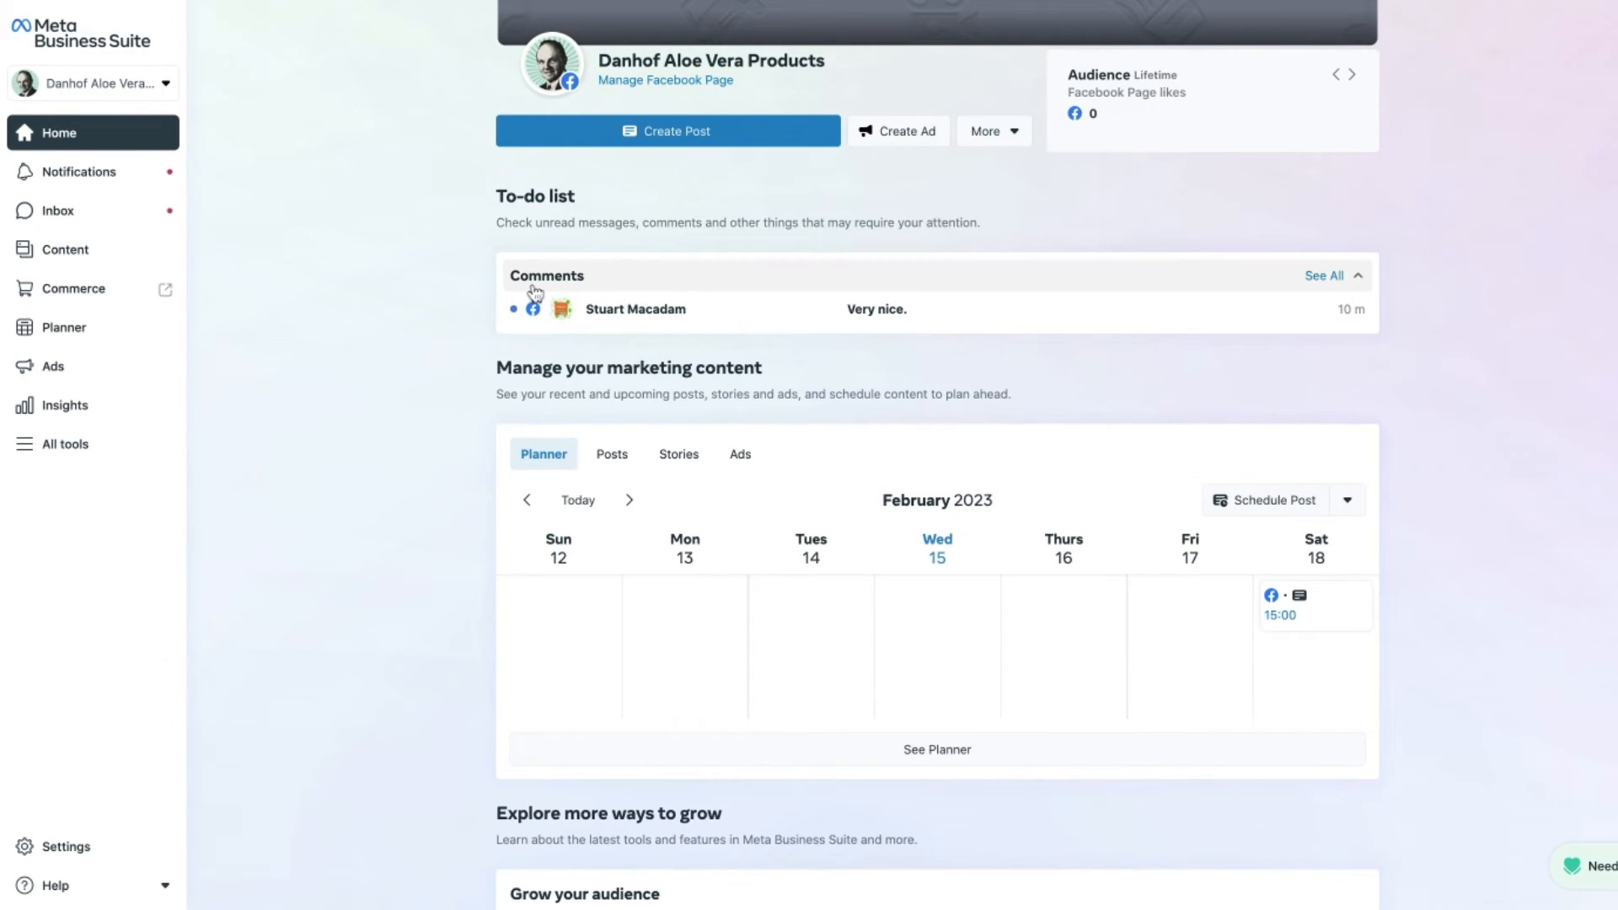
pyautogui.click(1349, 75)
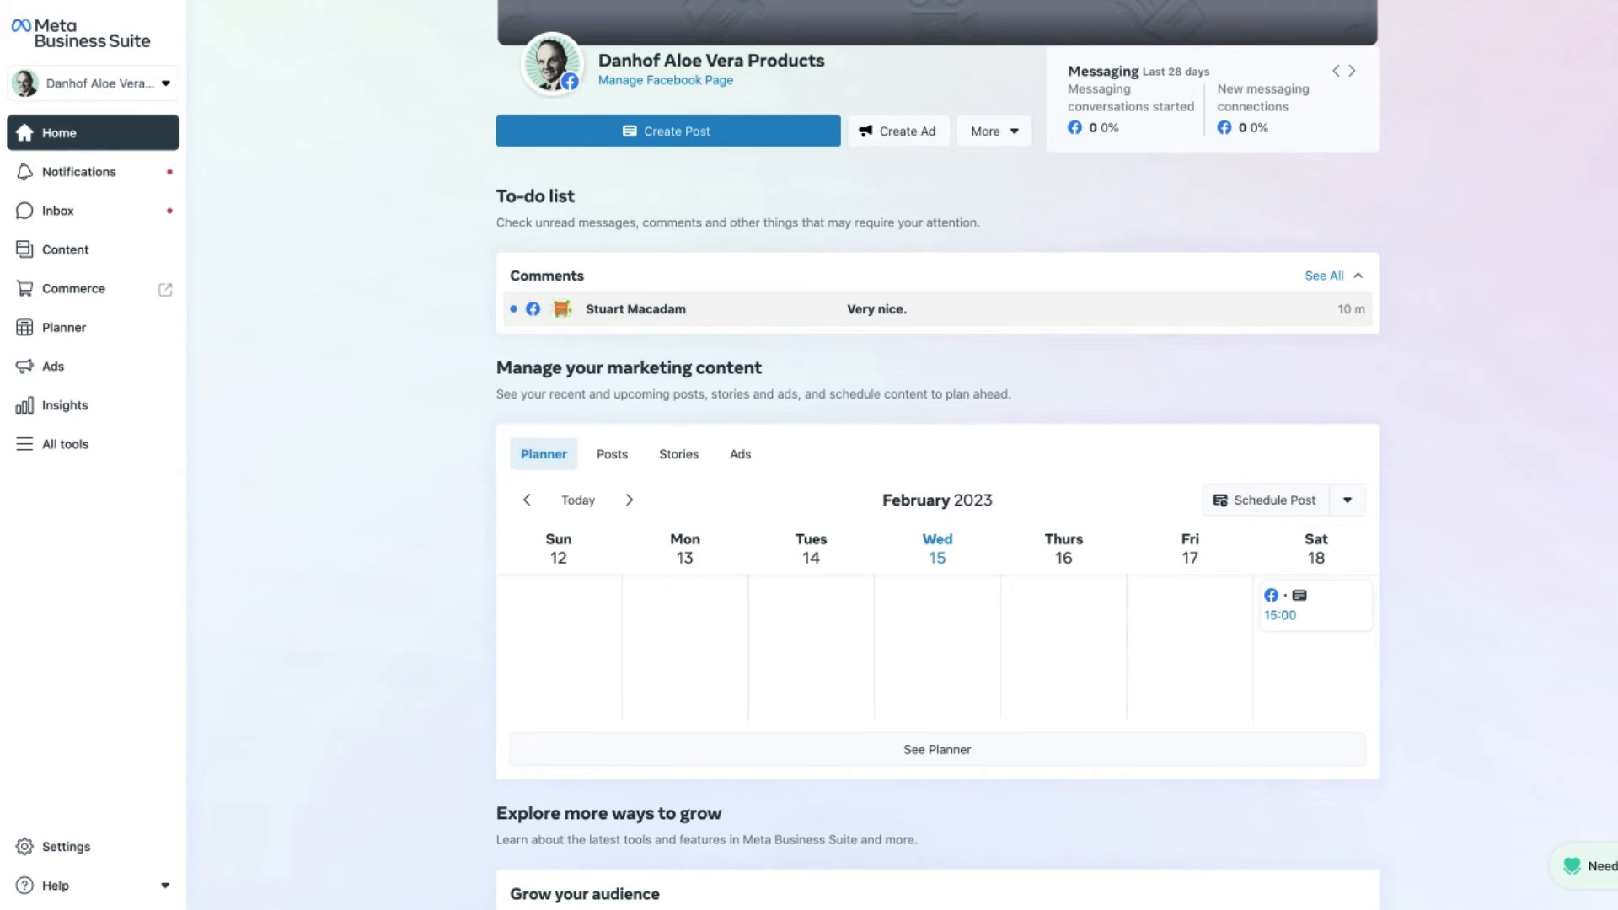
pyautogui.click(58, 211)
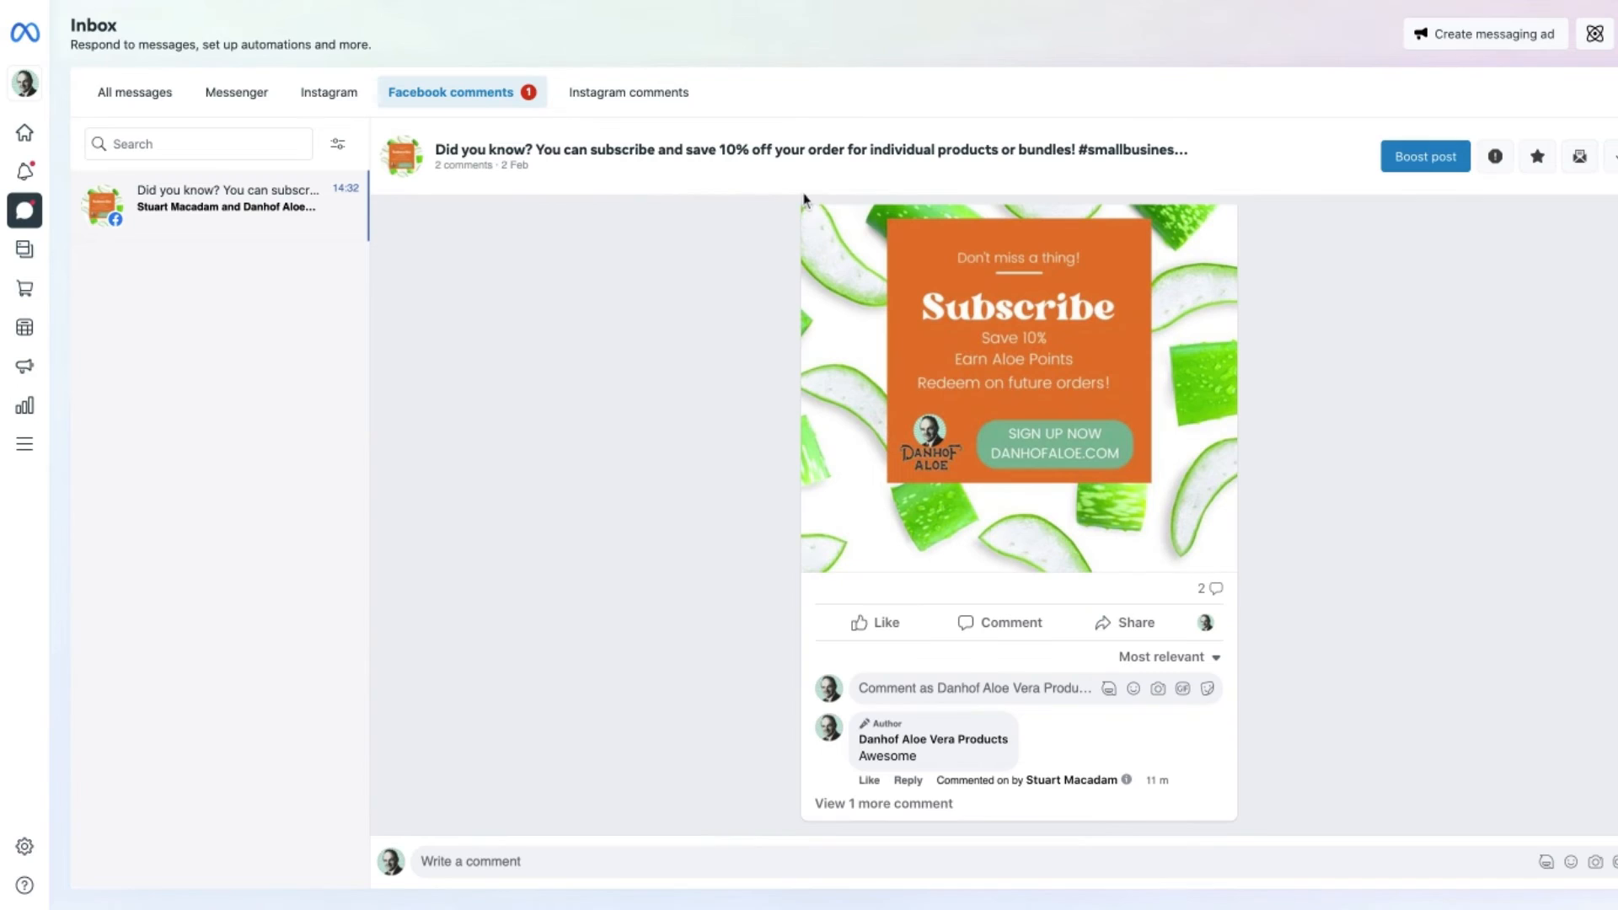
pyautogui.moveTo(810, 487)
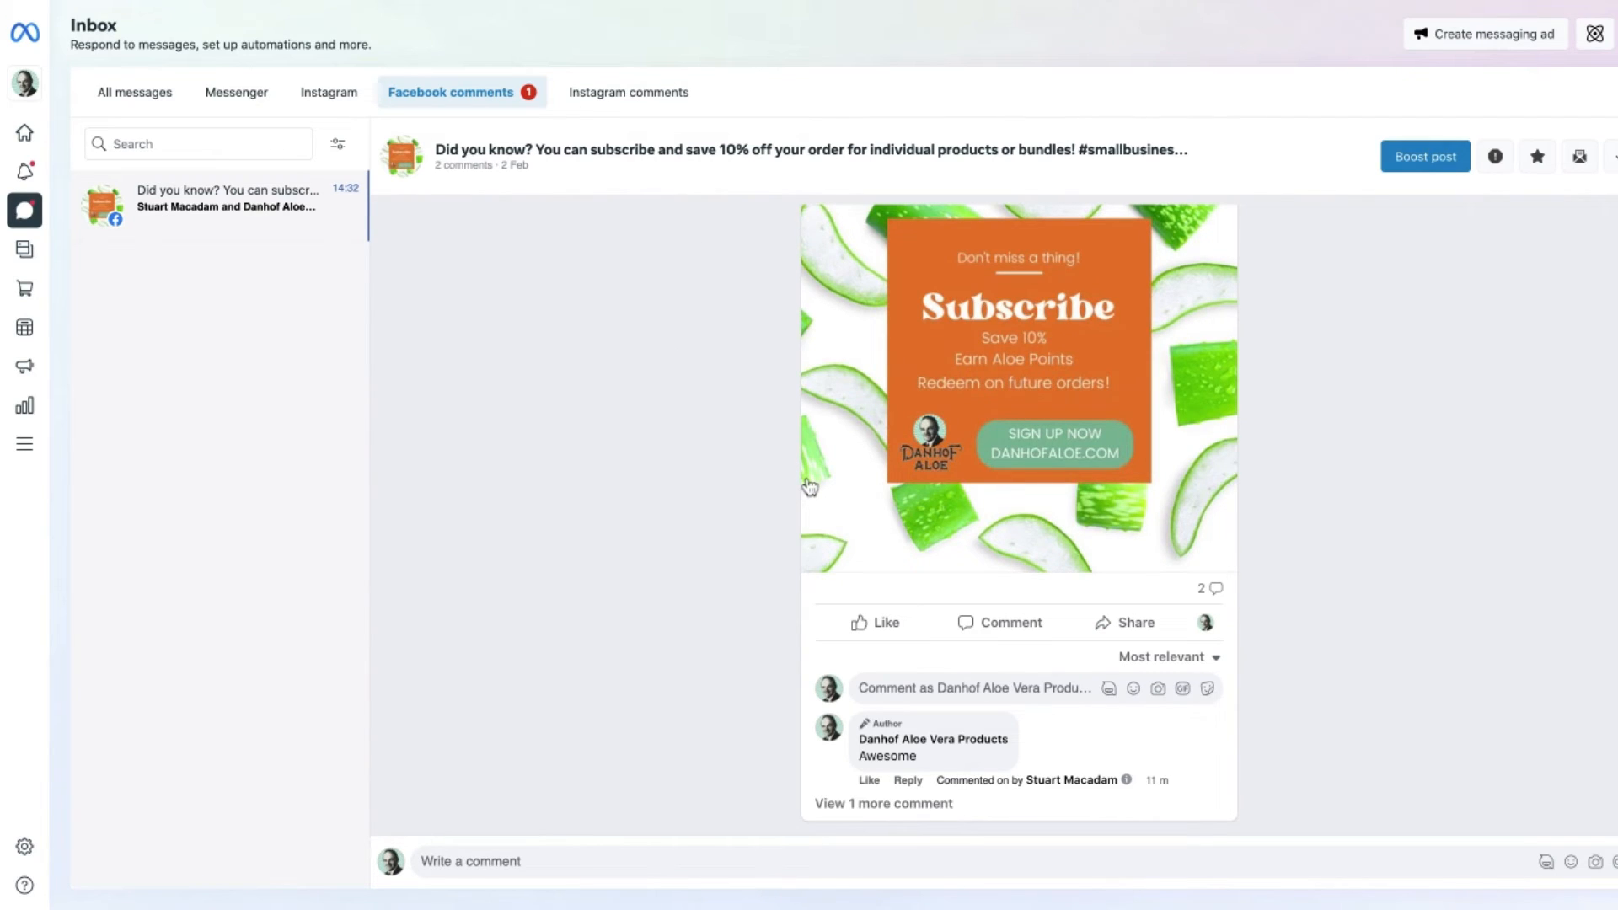
pyautogui.moveTo(813, 588)
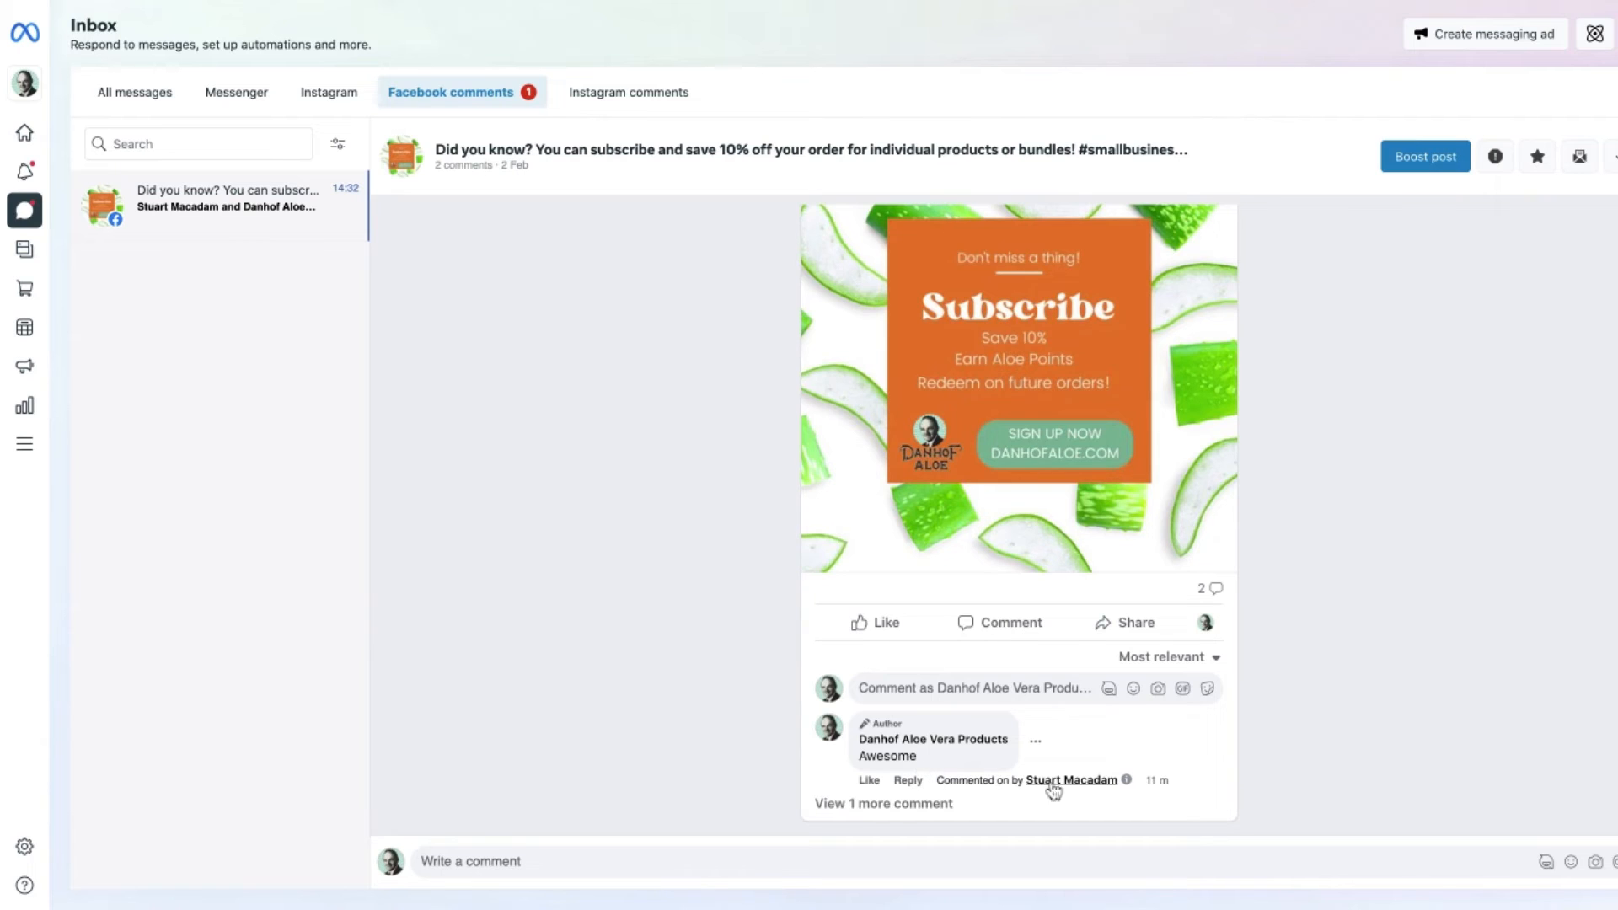
# Step: Show the remaining comment and reply 'Thanks.' to the 'Very nice.' comment
pyautogui.click(882, 803)
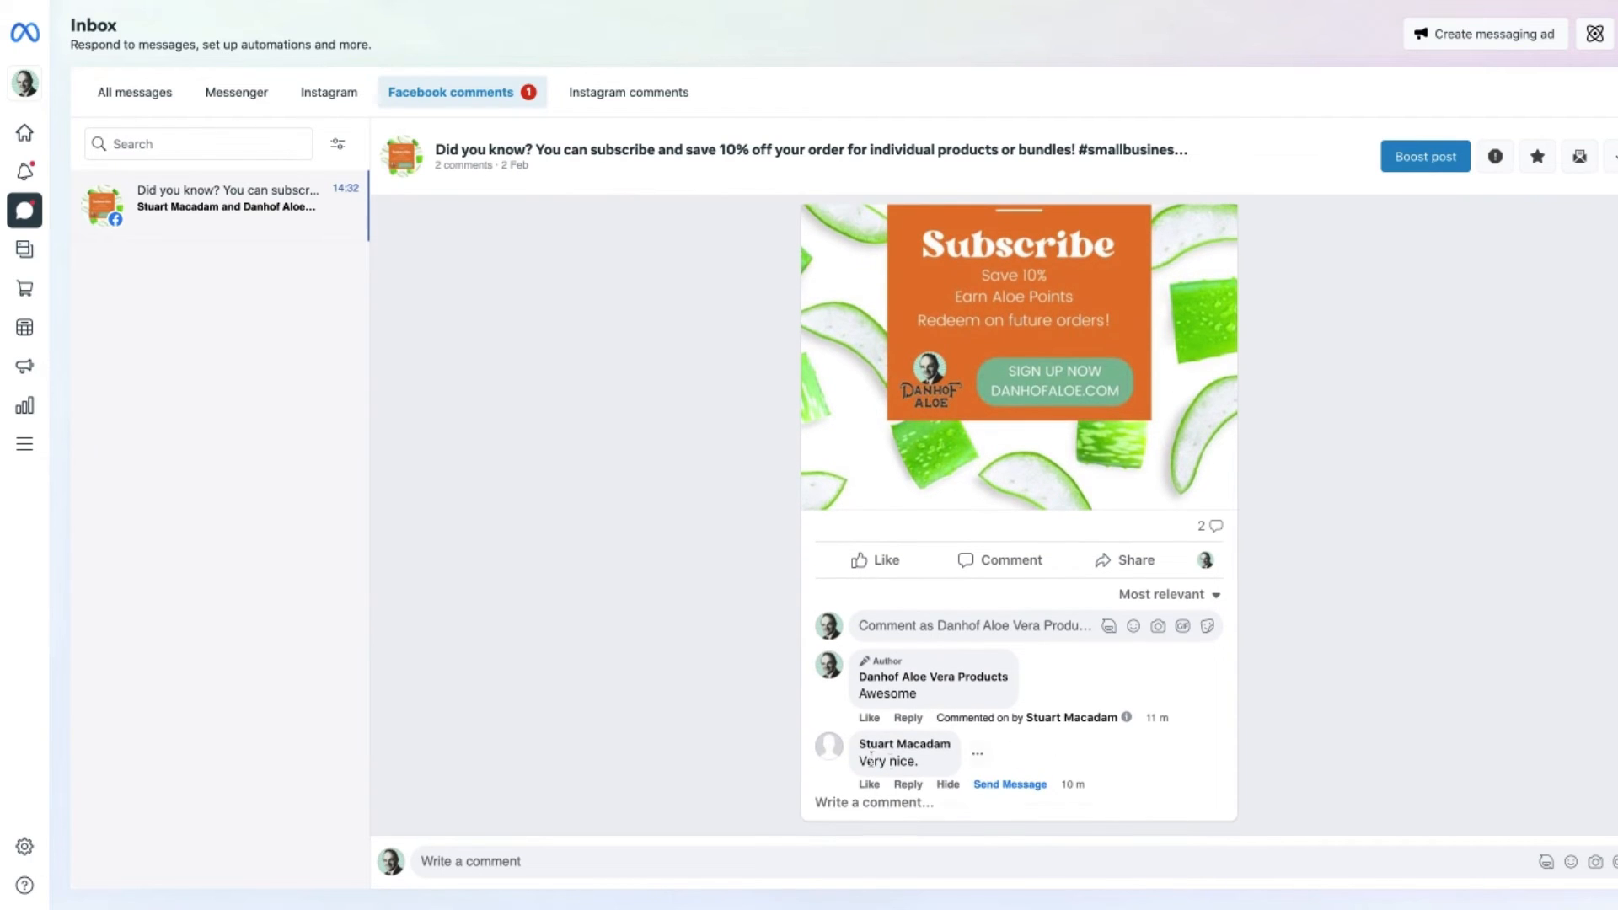
pyautogui.click(907, 785)
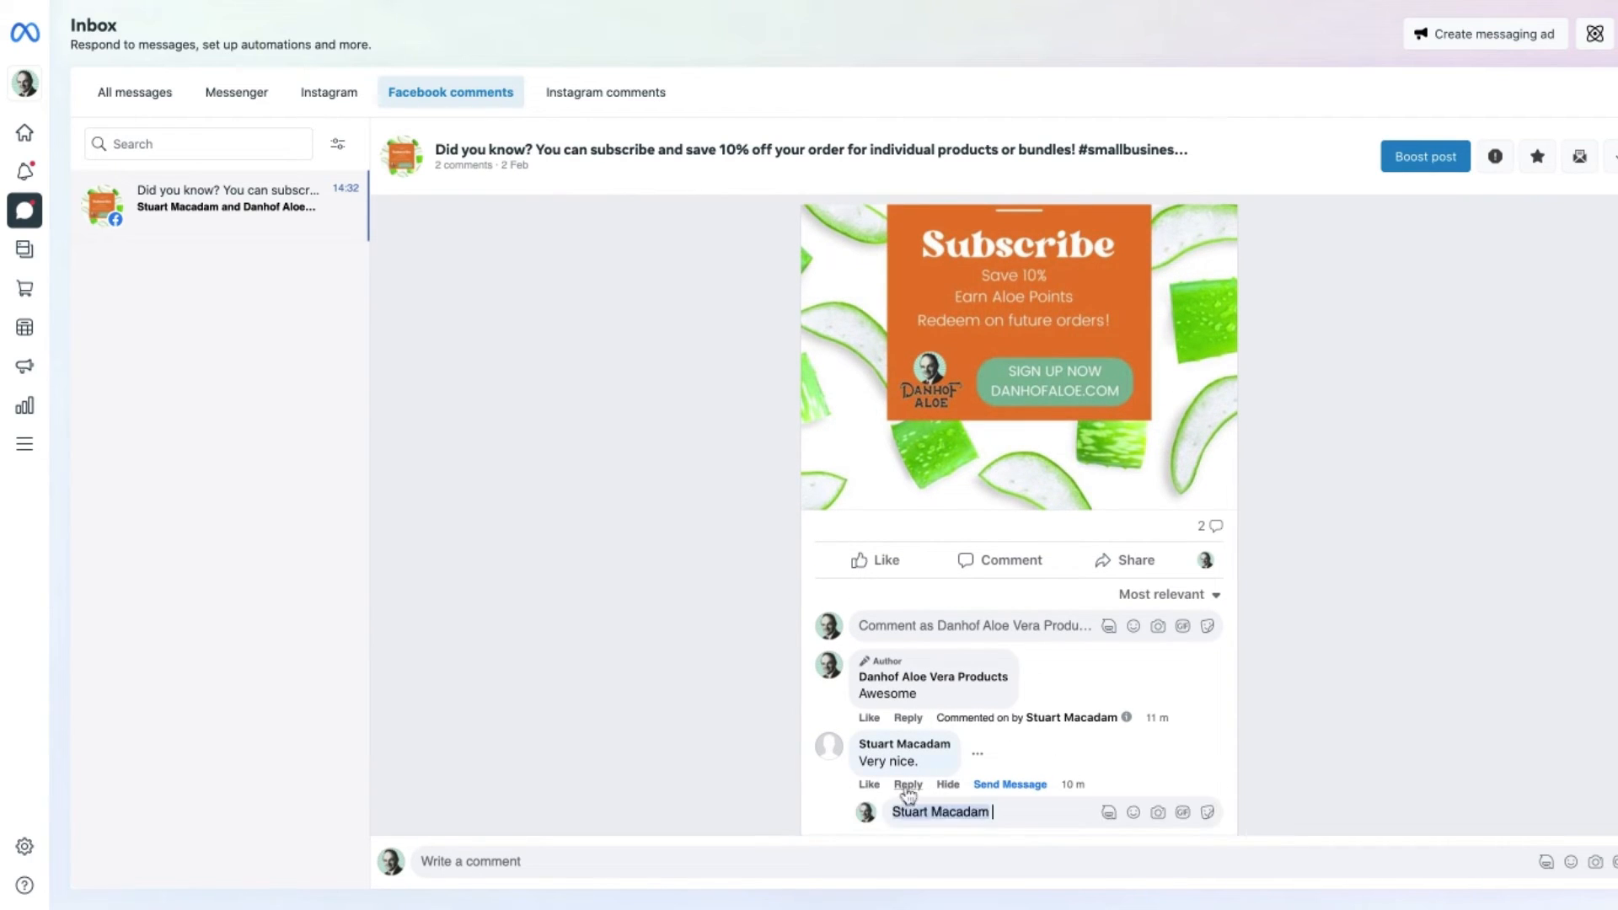
pyautogui.write('Tha')
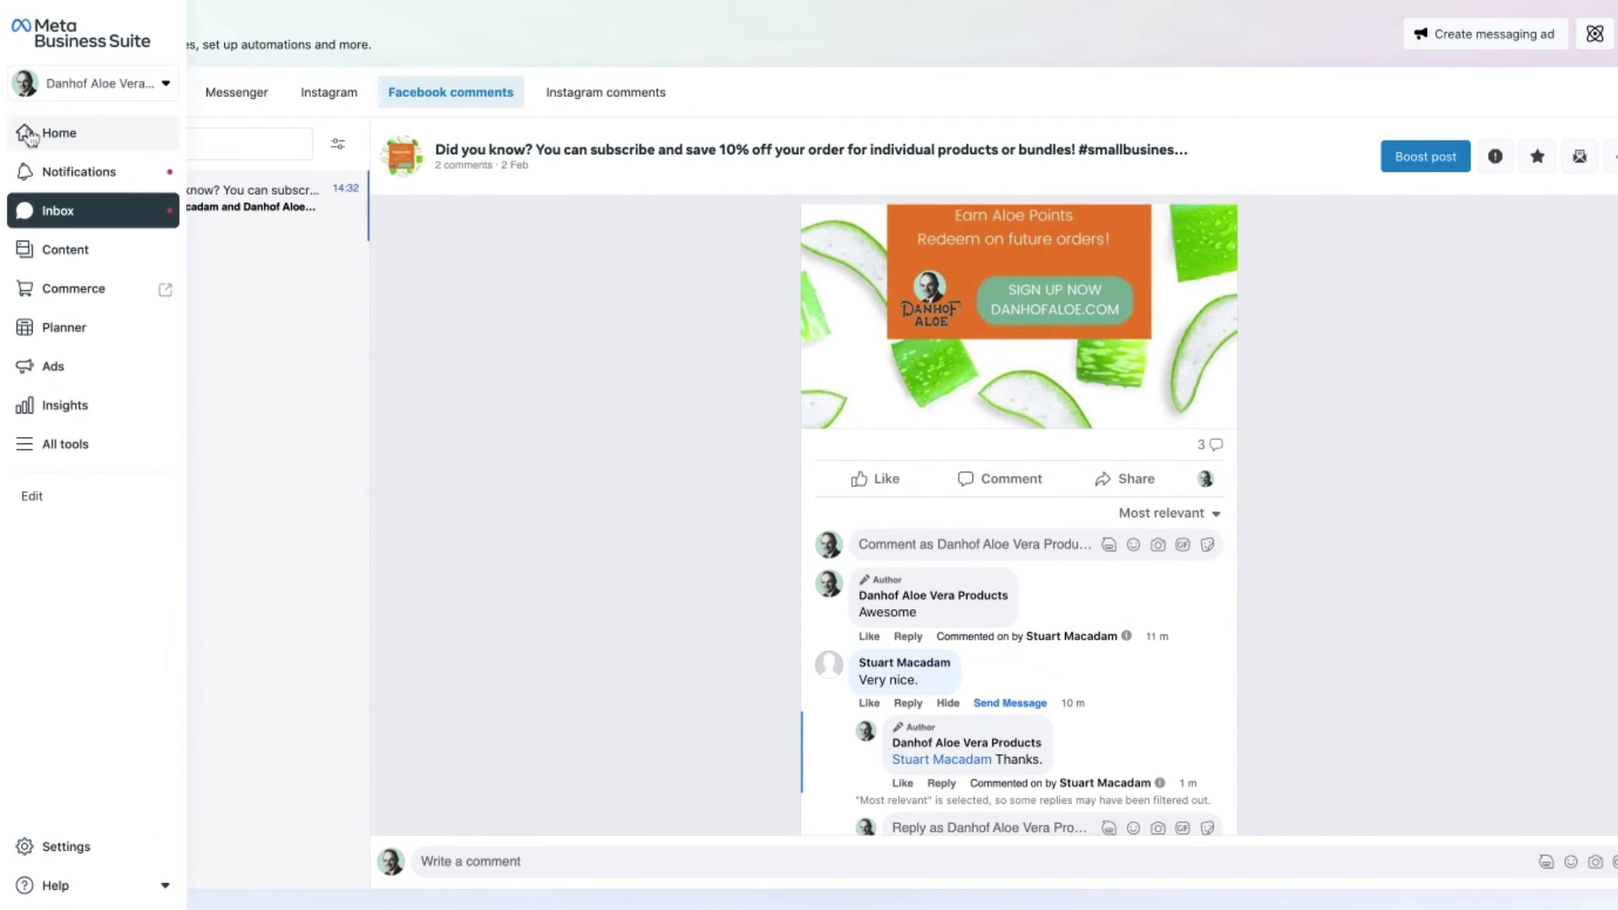
# Step: Return to the Home page via the left sidebar
pyautogui.click(59, 132)
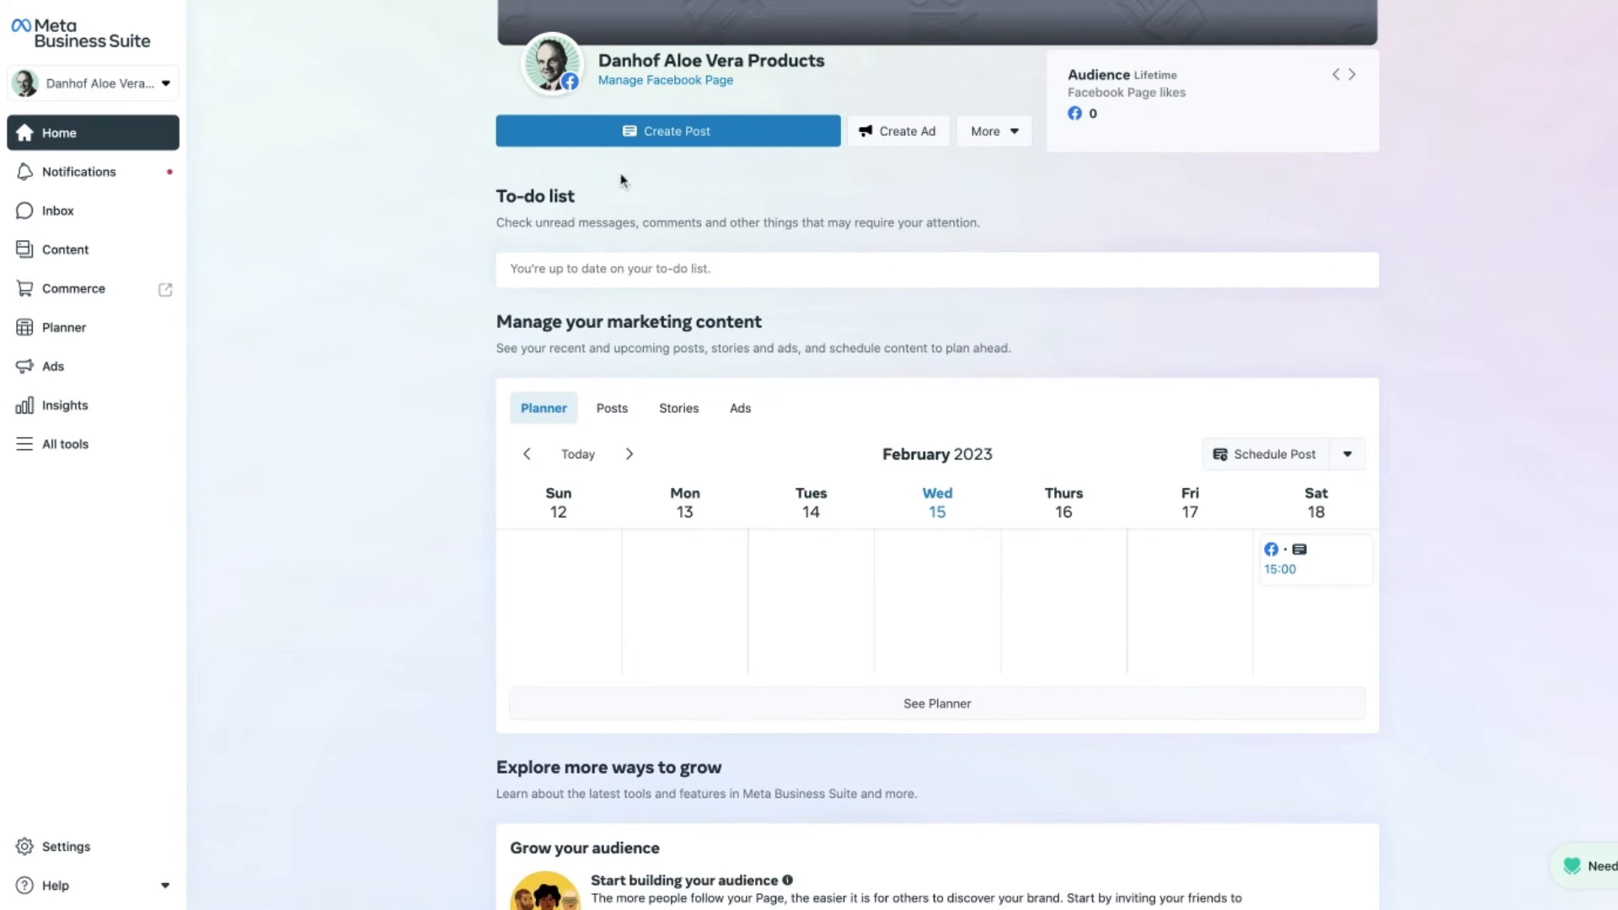
pyautogui.moveTo(1249, 326)
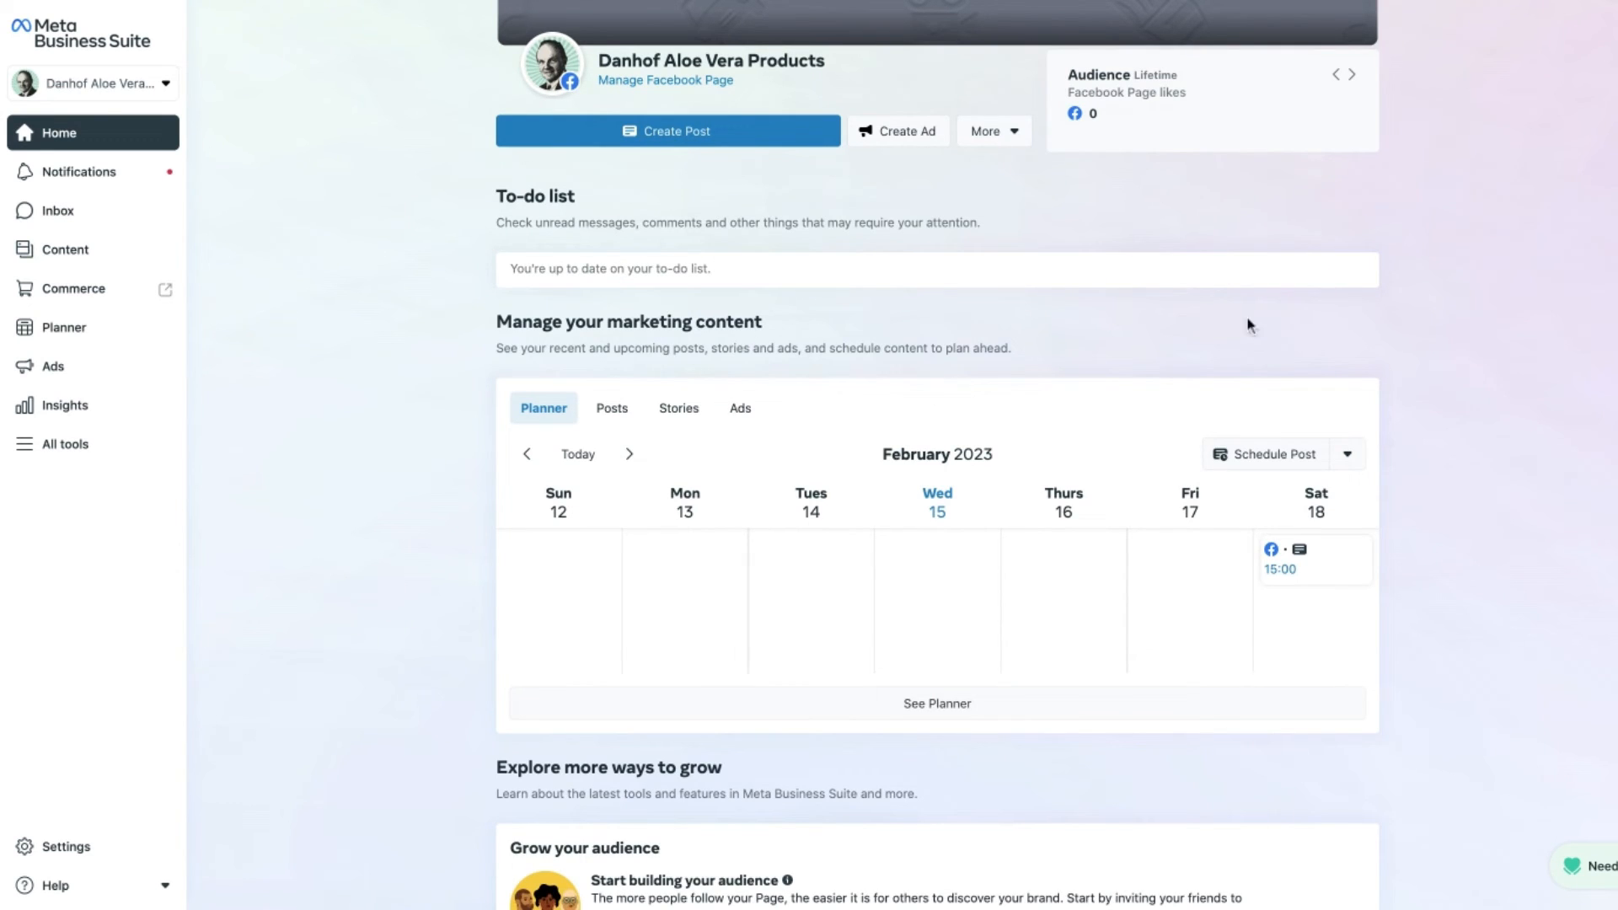